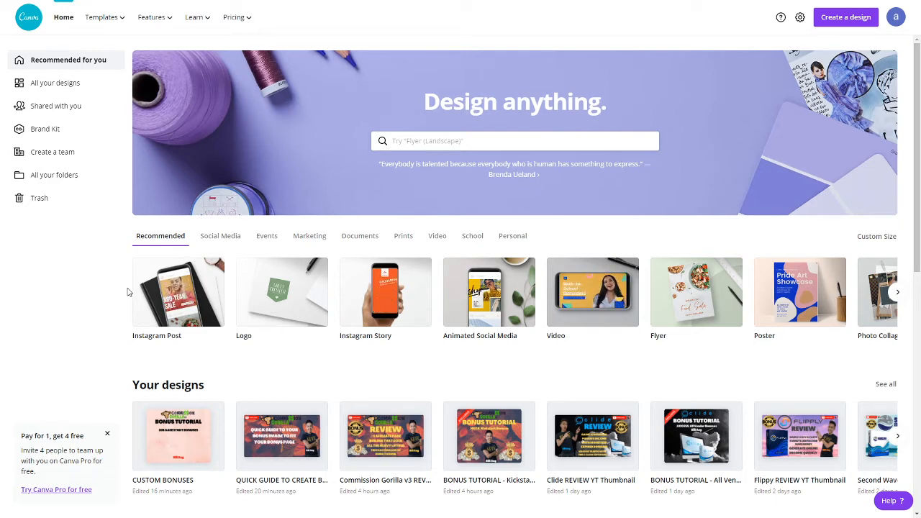
mouse_move(267, 184)
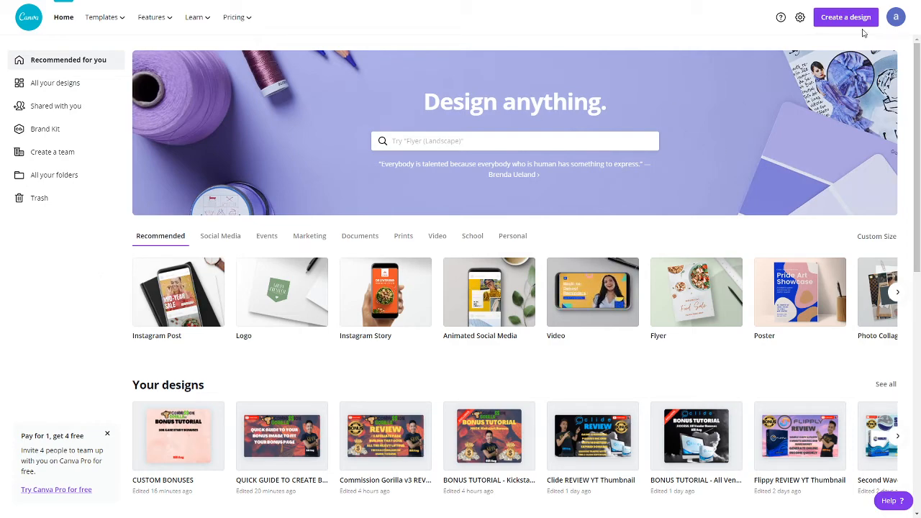
mouse_move(349, 155)
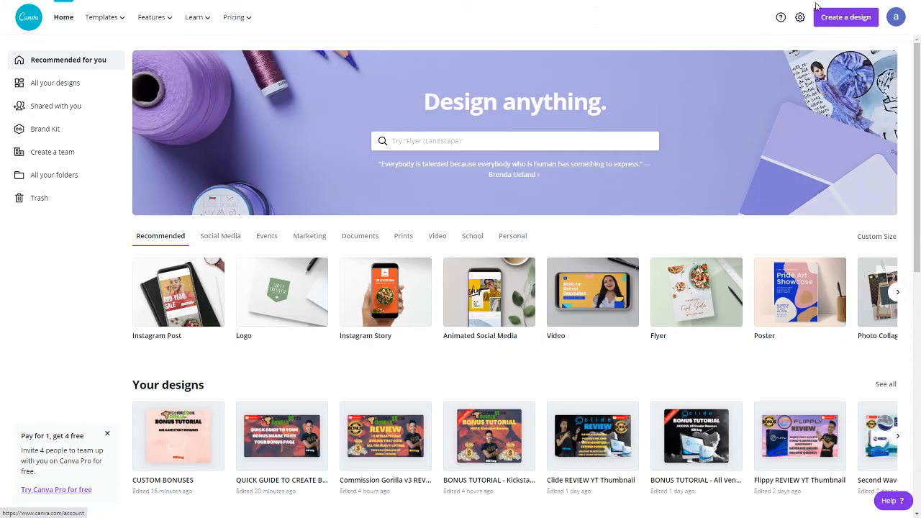
Step: Create a new blank design using the Facebook Post size found by searching 'facebook post'
click(847, 17)
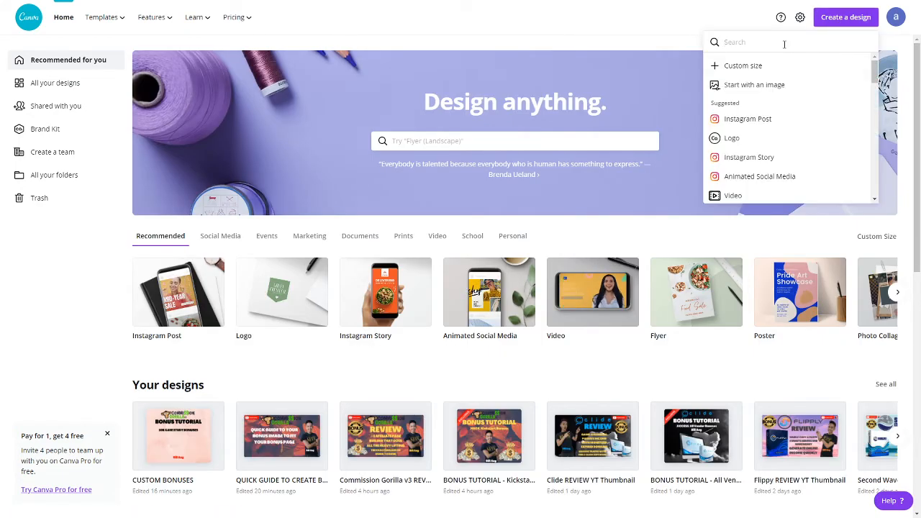
text(facebook)
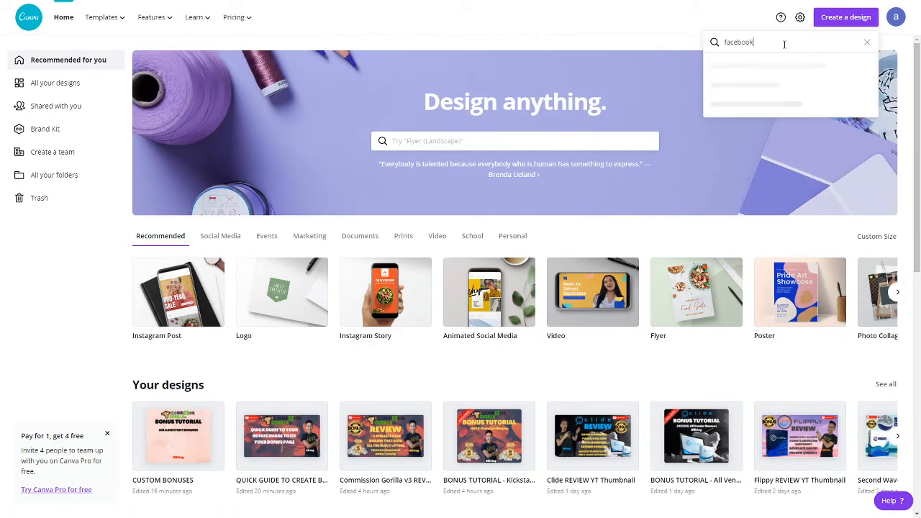
text(post)
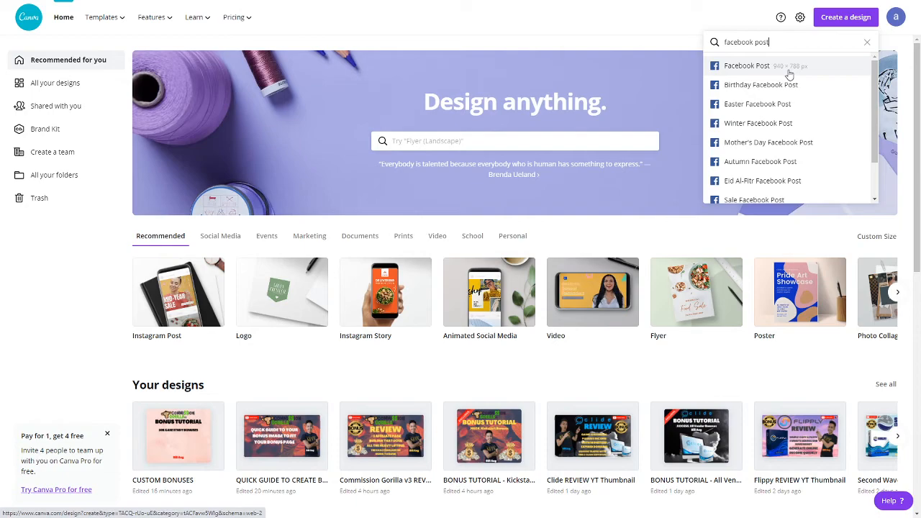
click(747, 66)
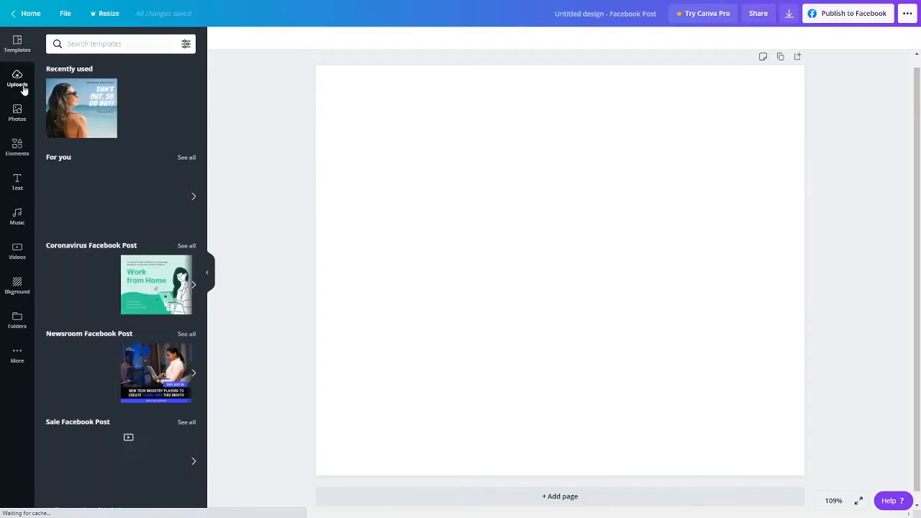
Step: Add the Commission Gorilla V2 logo from Uploads and position it at the top of the page
click(17, 79)
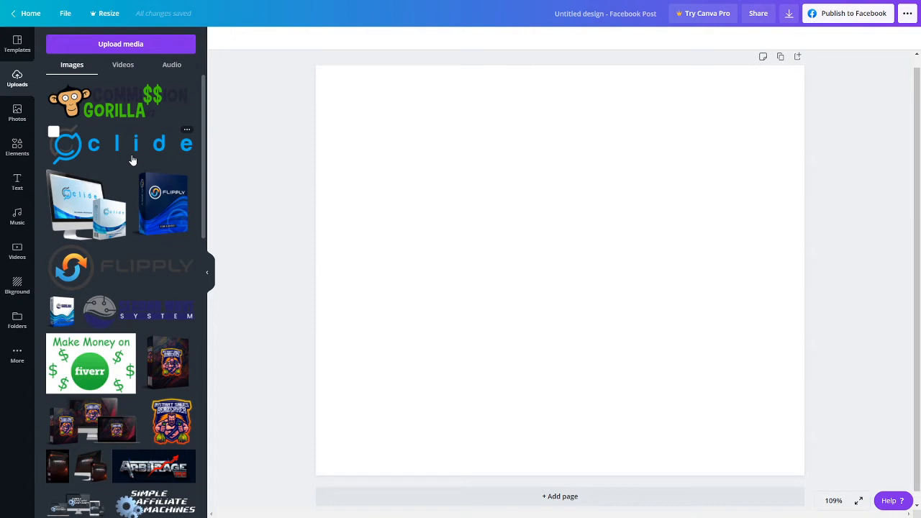
mouse_move(139, 123)
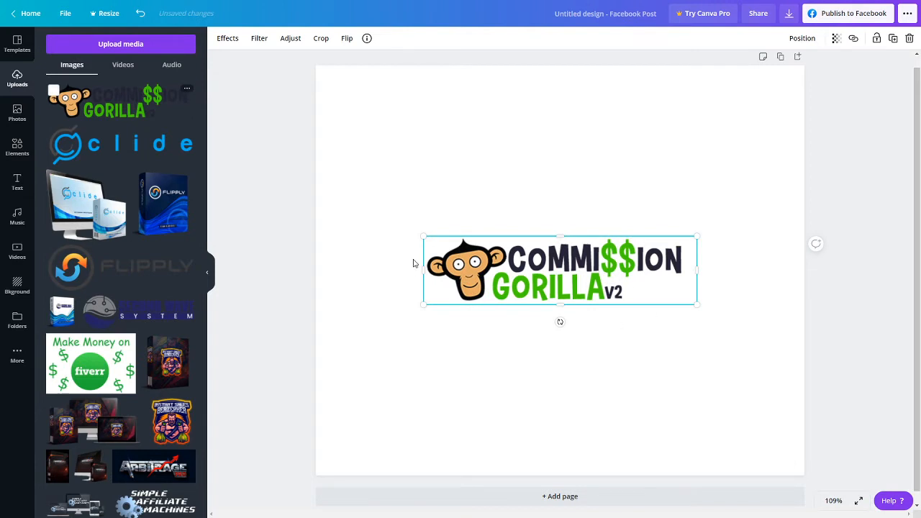
click(121, 43)
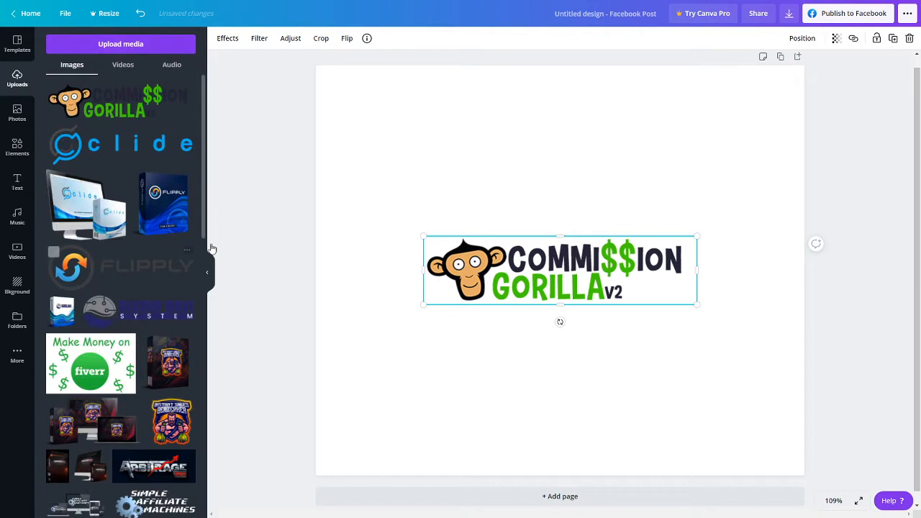
drag(560, 271, 575, 109)
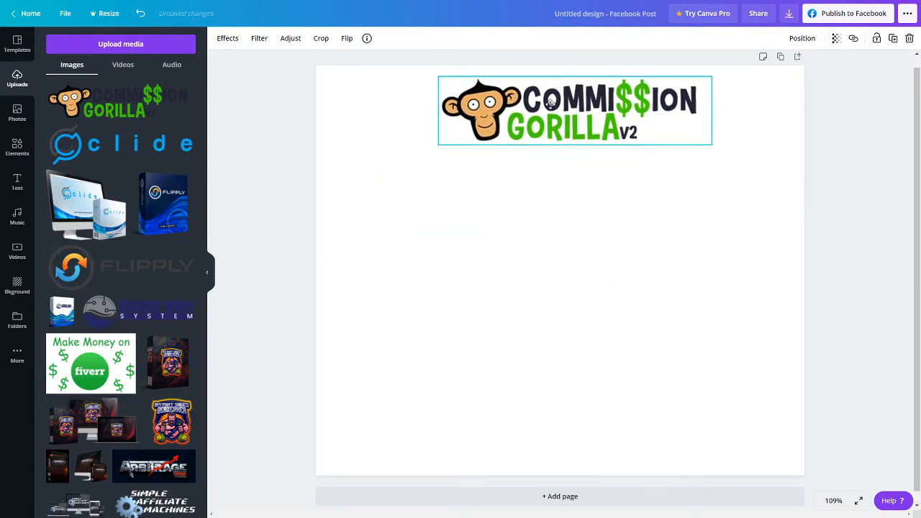
drag(575, 109, 560, 99)
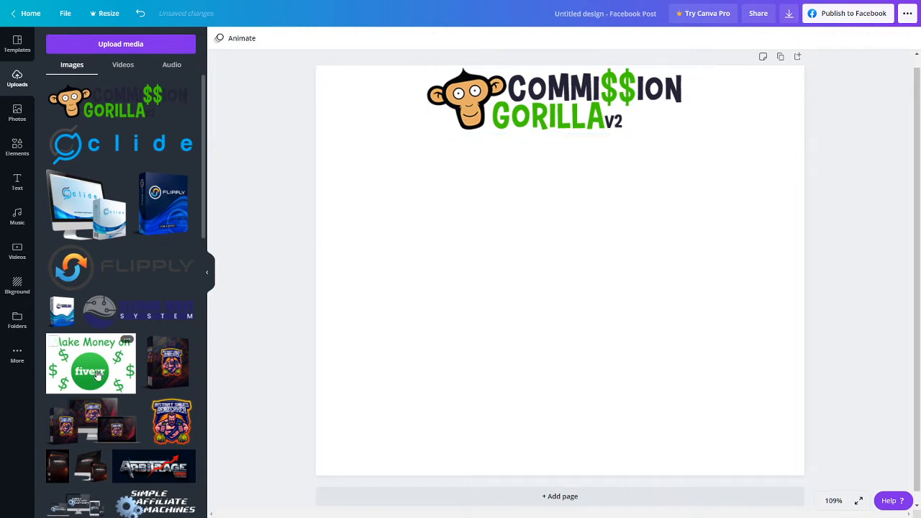
mouse_move(288, 208)
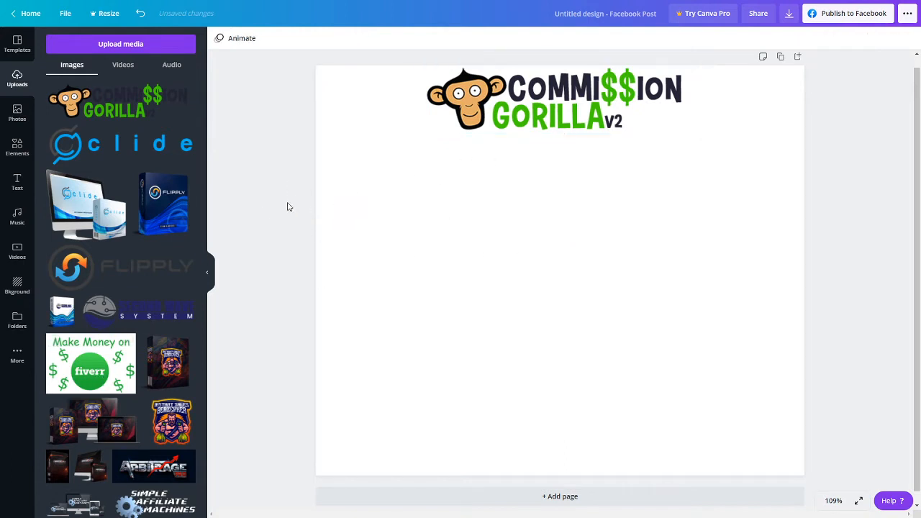
mouse_move(95, 355)
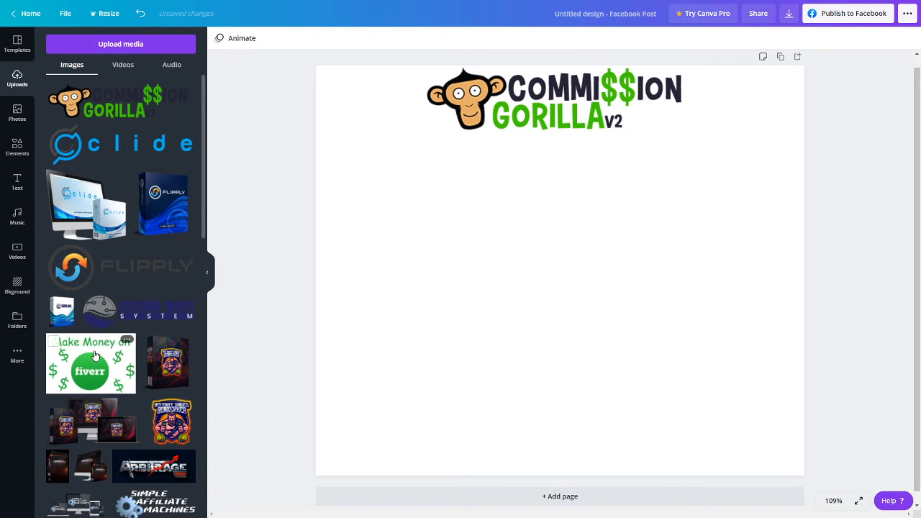
Step: Apply the peach watercolor background, nudge the logo to the top edge and remove the stray fiverr image
click(91, 362)
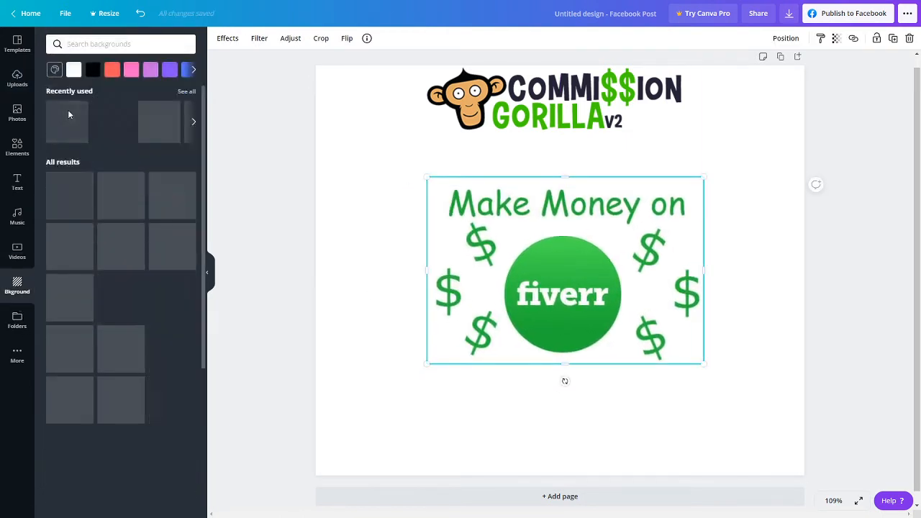
click(66, 121)
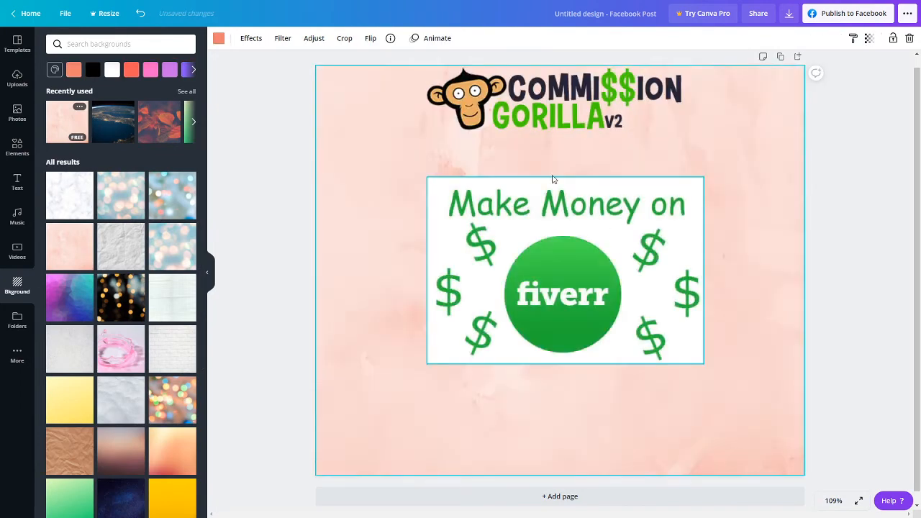
click(554, 98)
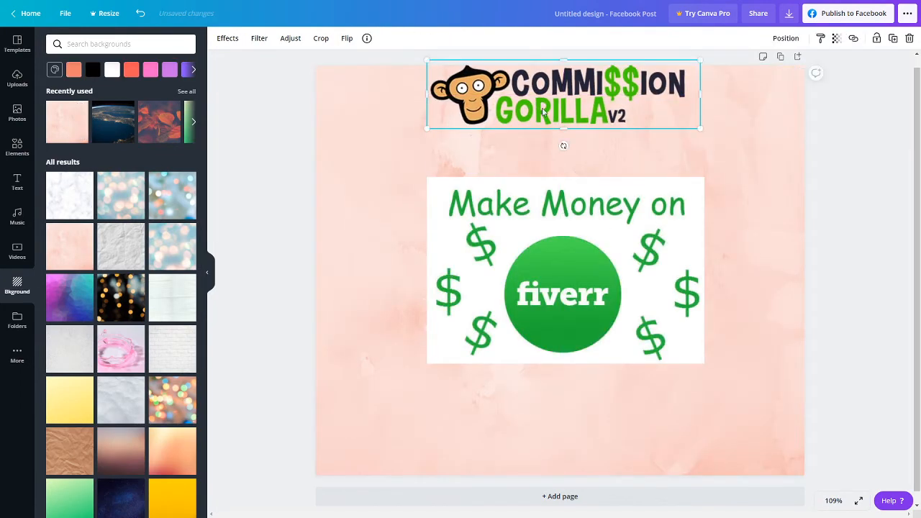
drag(565, 98, 554, 101)
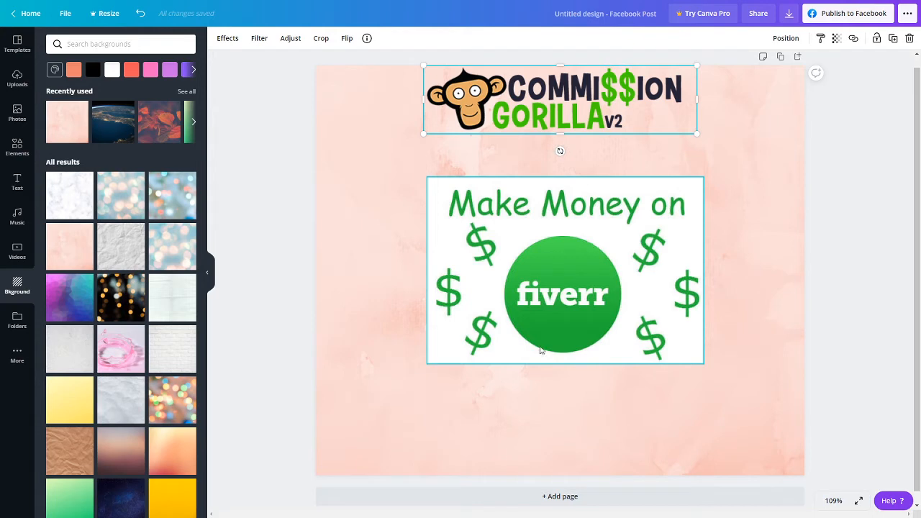
click(564, 271)
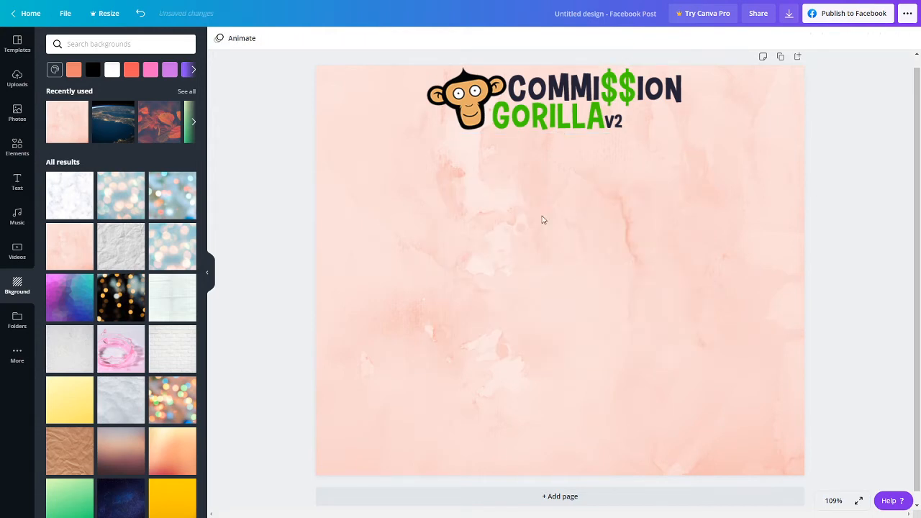
click(555, 98)
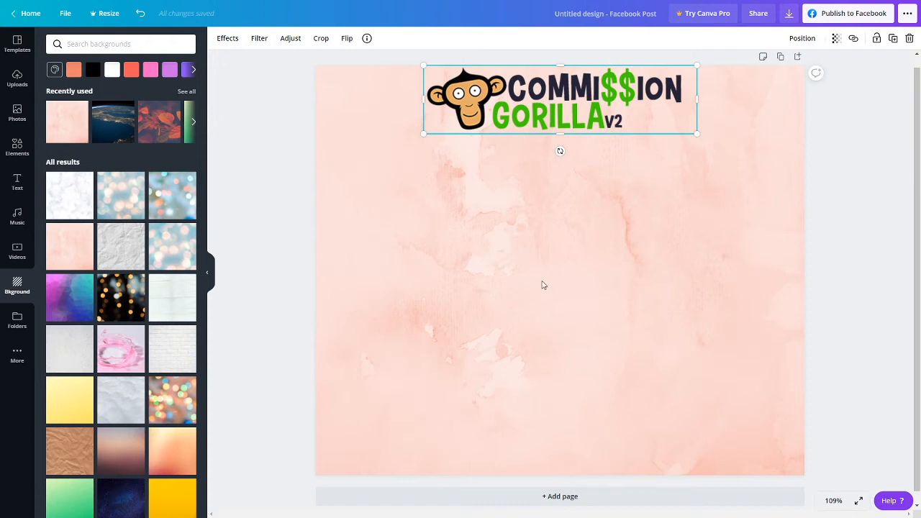
click(254, 175)
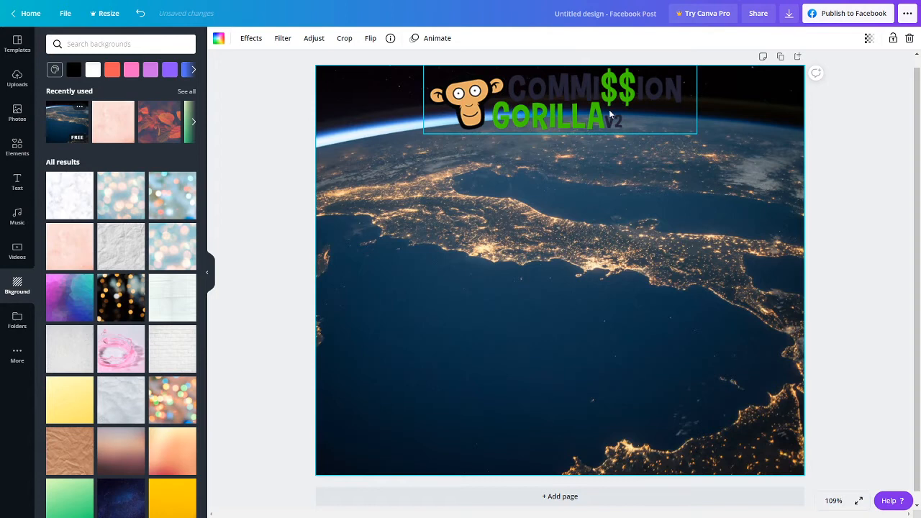
mouse_move(582, 101)
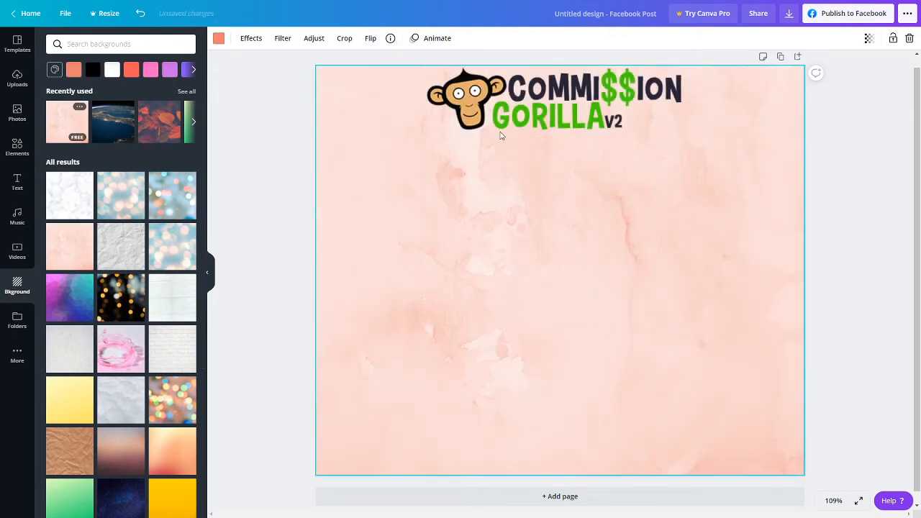
click(547, 118)
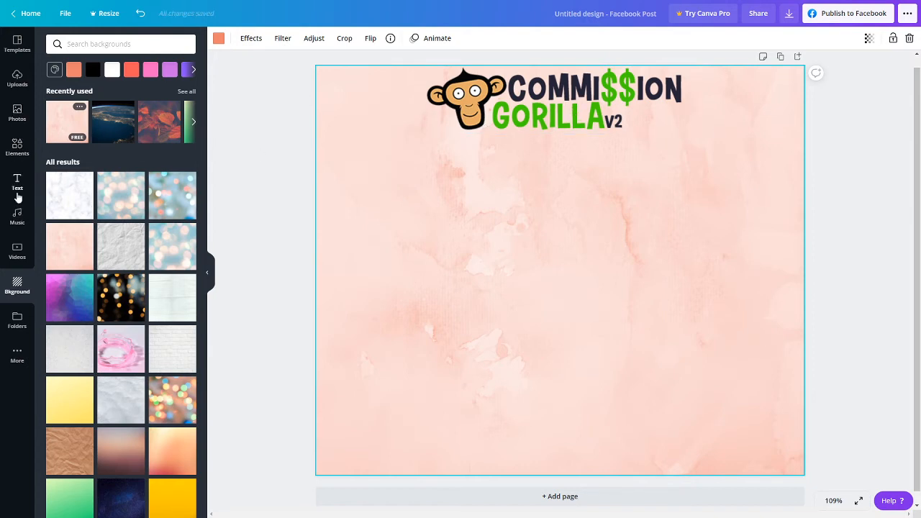
Step: Add a 'BONUS TUTORIAL' heading and centre it just below the logo
click(17, 181)
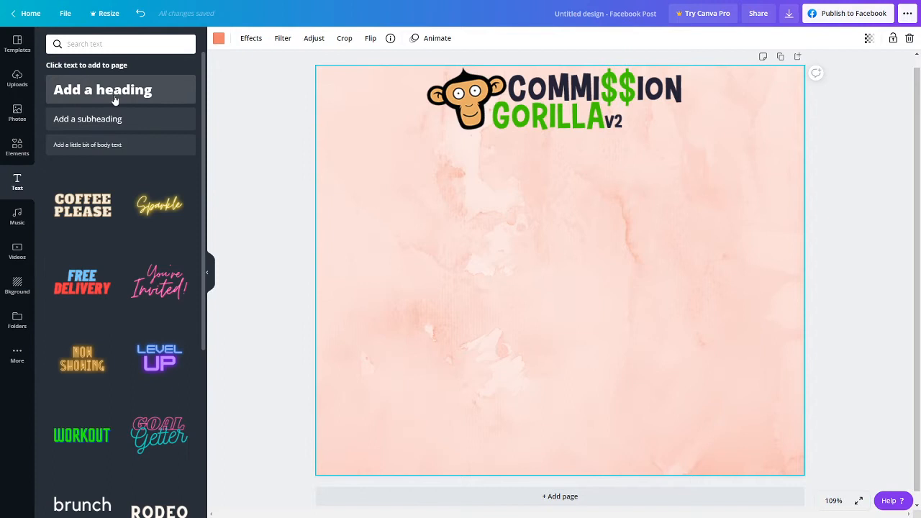
mouse_move(115, 98)
text(BONUS TU)
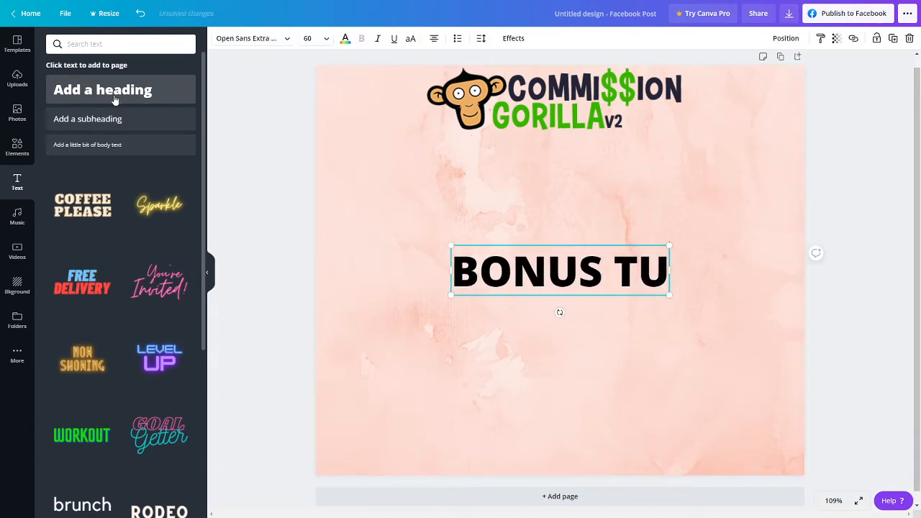
text(TORIAL)
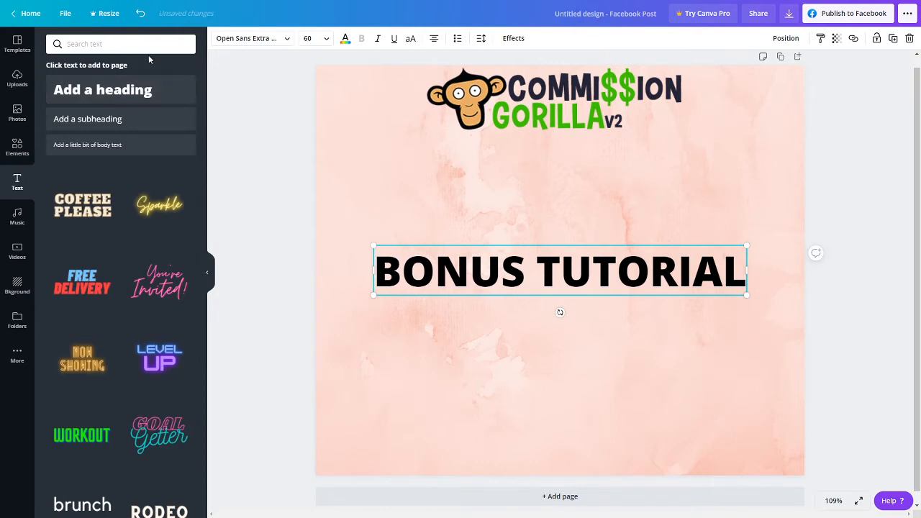
drag(560, 270, 560, 173)
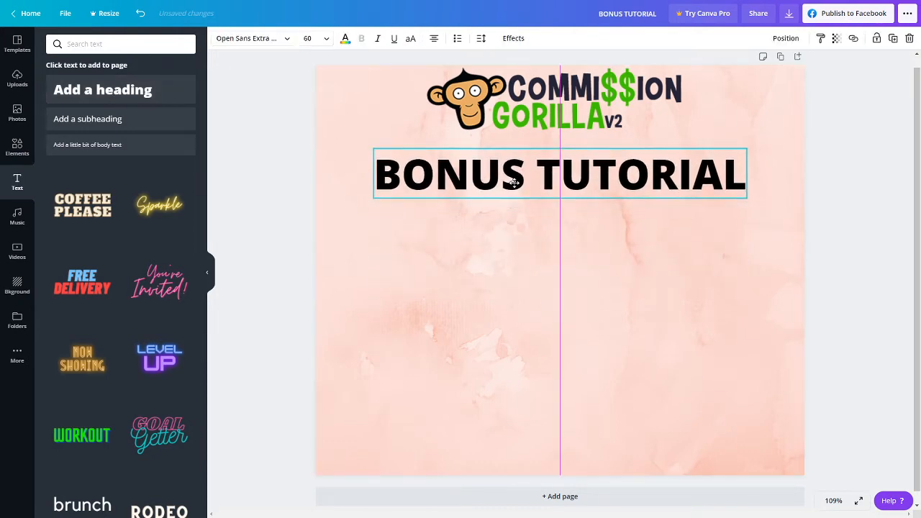
Step: Set the BONUS TUTORIAL heading's font to Agrandir Tight Black
click(248, 37)
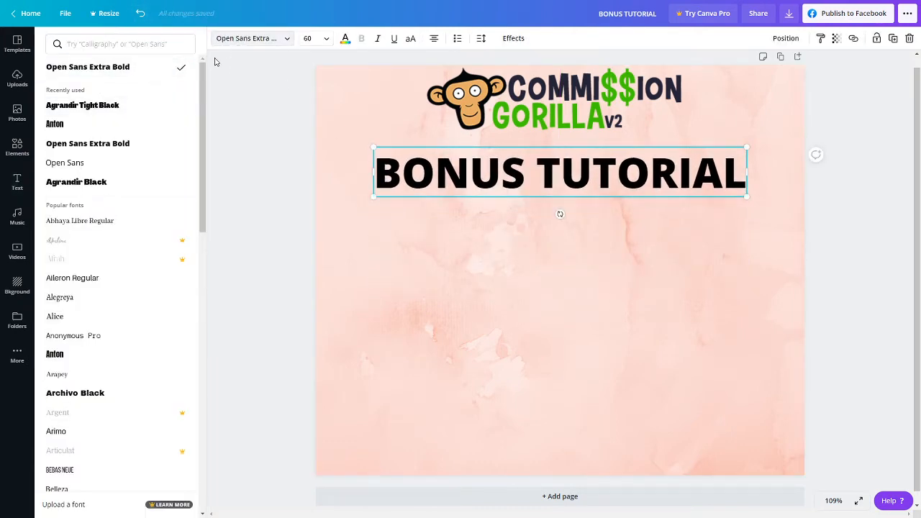
click(82, 105)
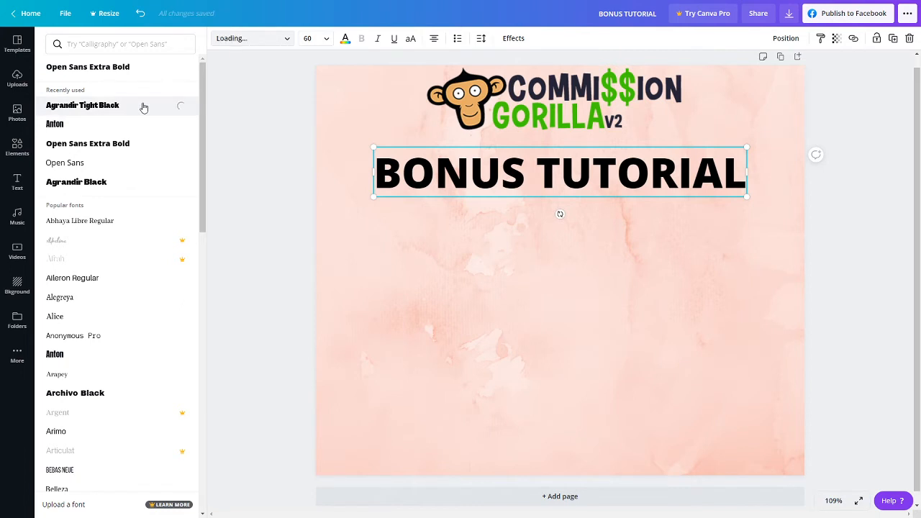
click(82, 105)
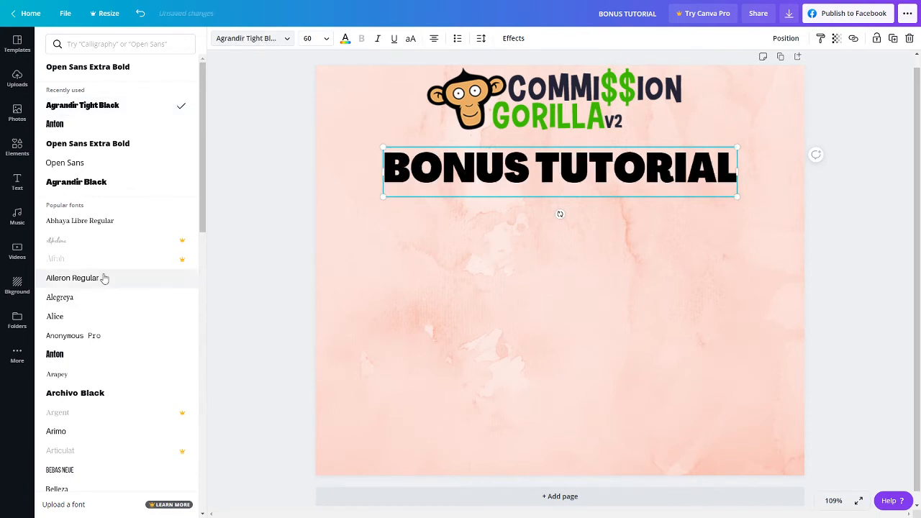
mouse_move(107, 400)
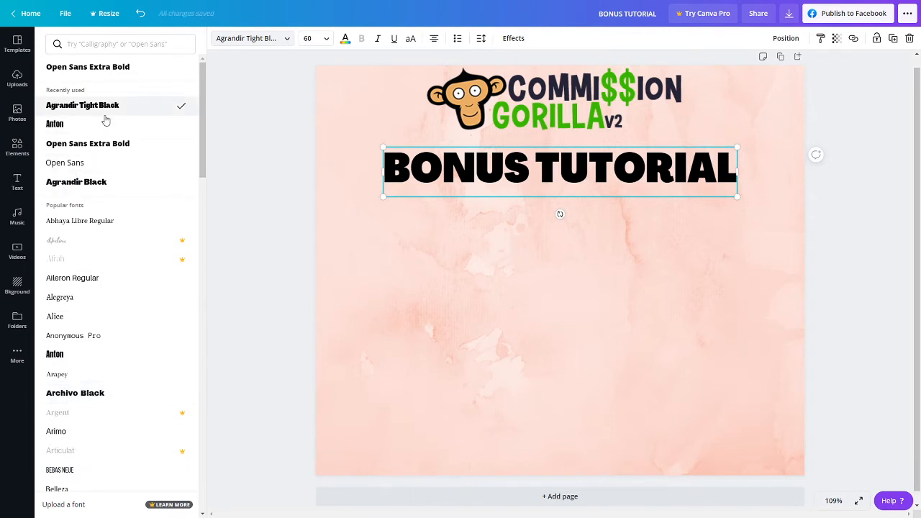
mouse_move(112, 156)
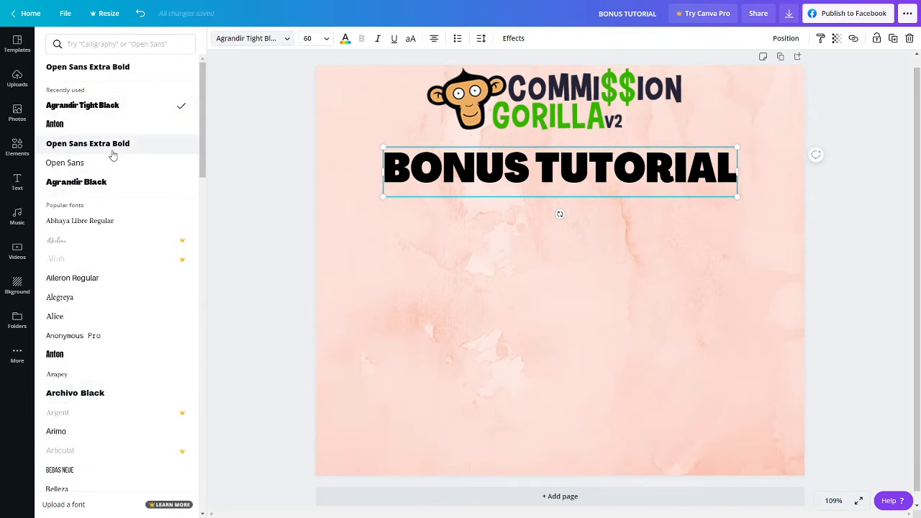
mouse_move(228, 129)
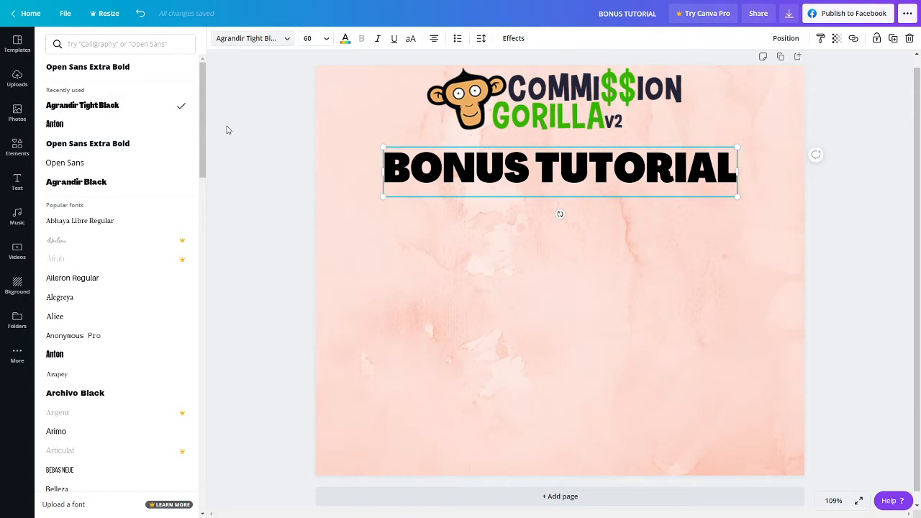
click(17, 182)
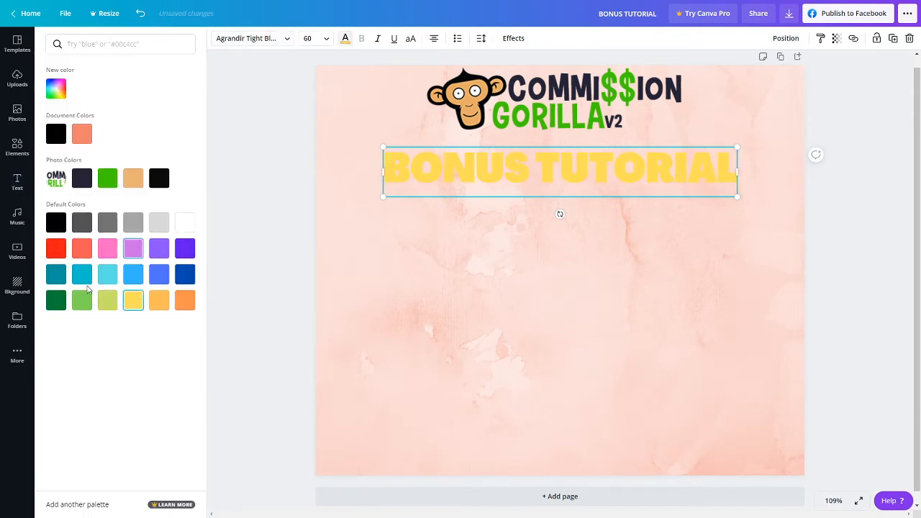
Step: Try blue for the heading text, then keep it black
click(184, 274)
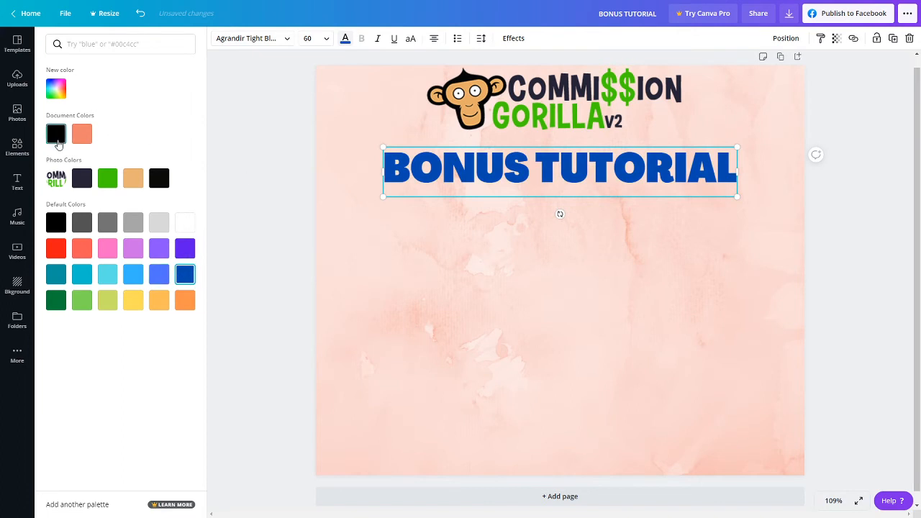
click(17, 181)
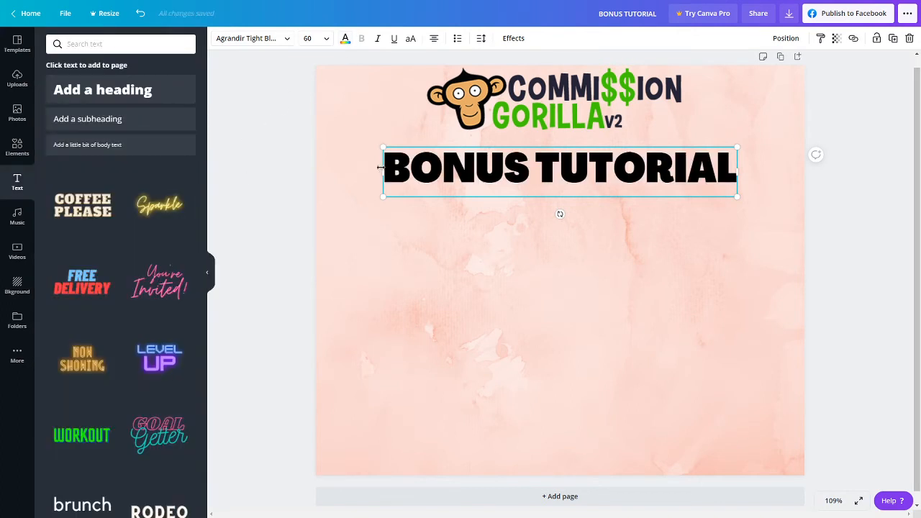
click(274, 118)
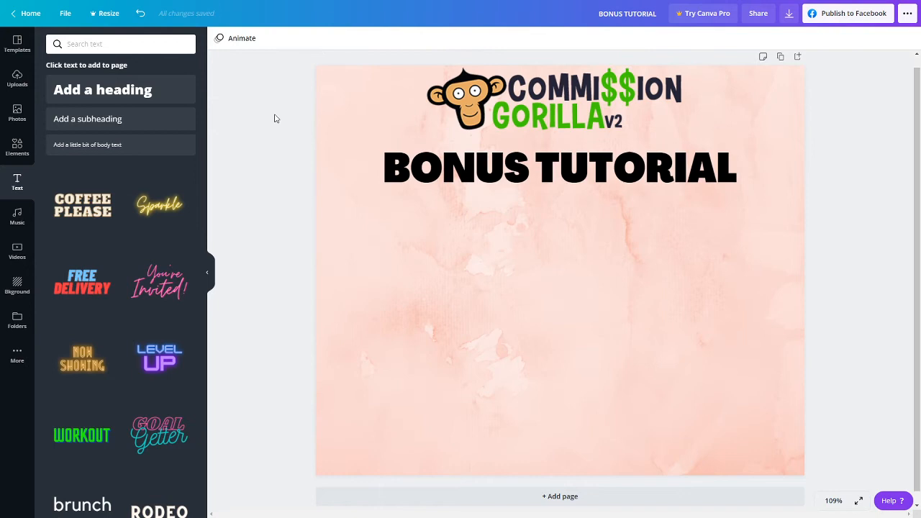
click(560, 167)
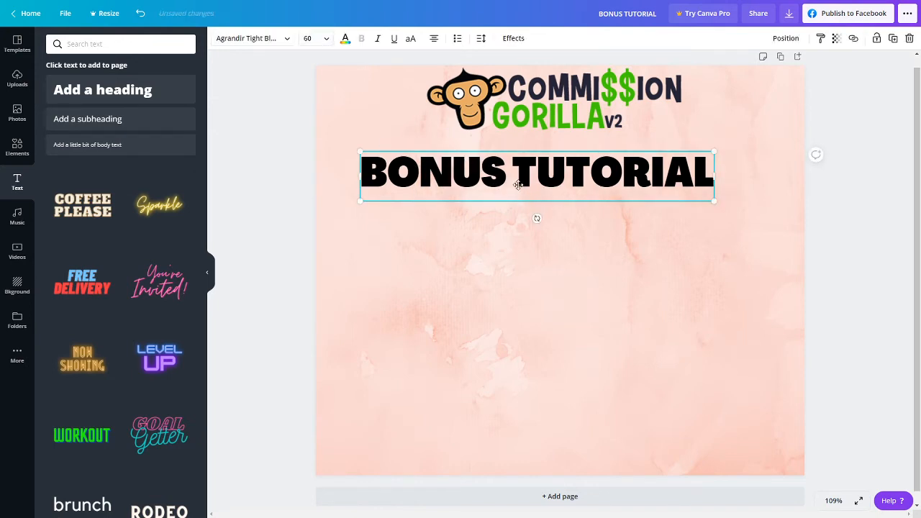
Step: Move the heading close under the logo and enlarge it to span nearly the page width
drag(519, 175, 545, 195)
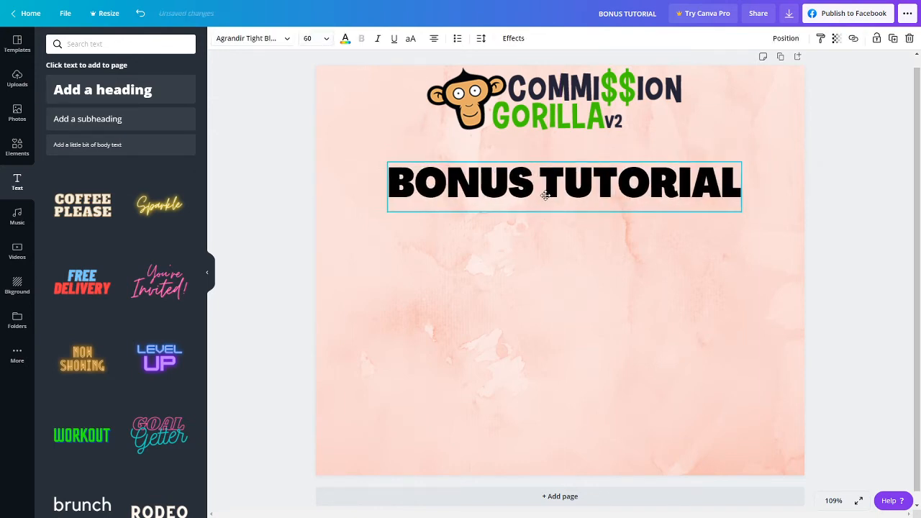
drag(564, 187, 560, 157)
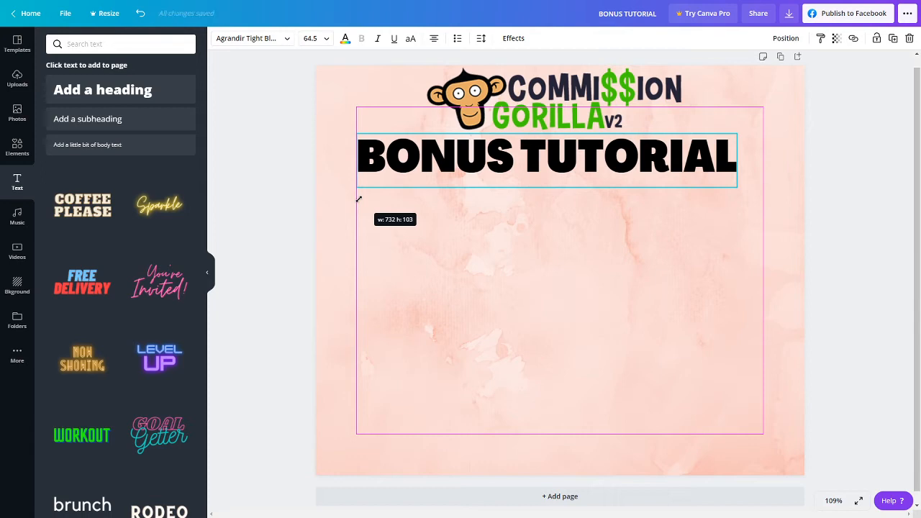
drag(357, 199, 766, 209)
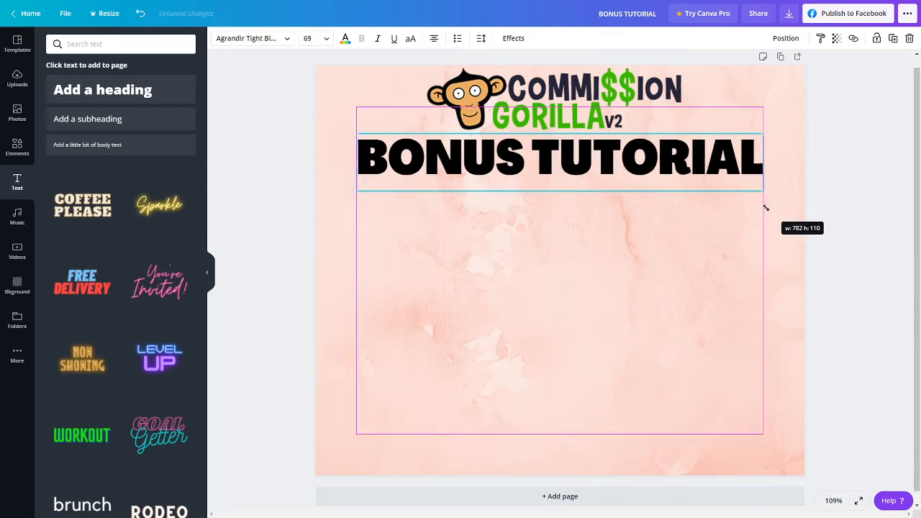
click(562, 324)
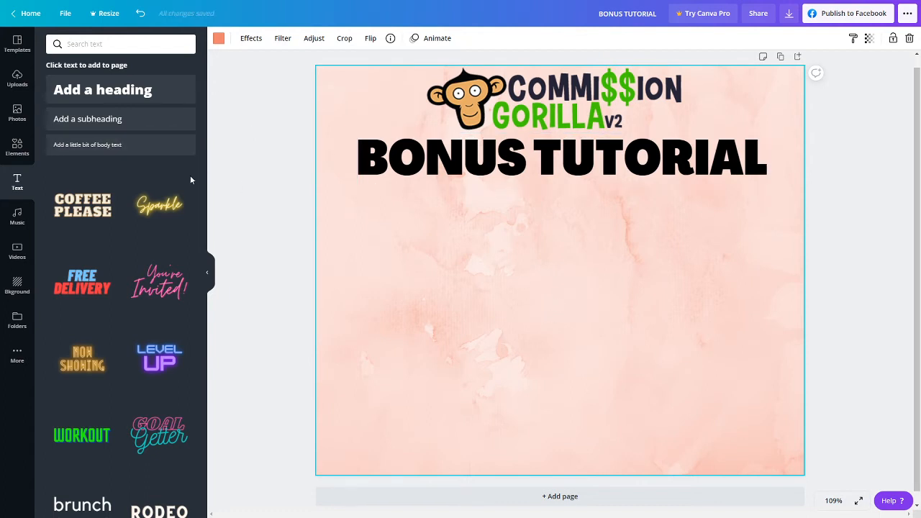
mouse_move(161, 130)
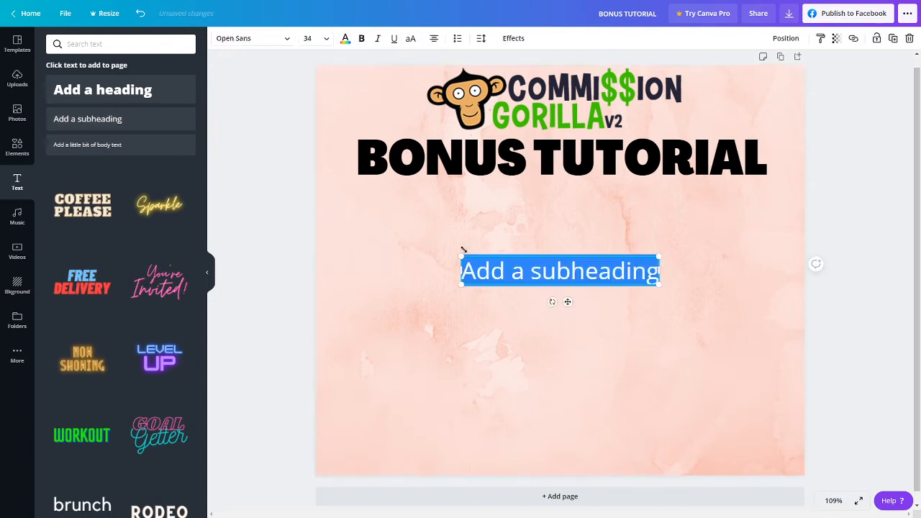
mouse_move(532, 253)
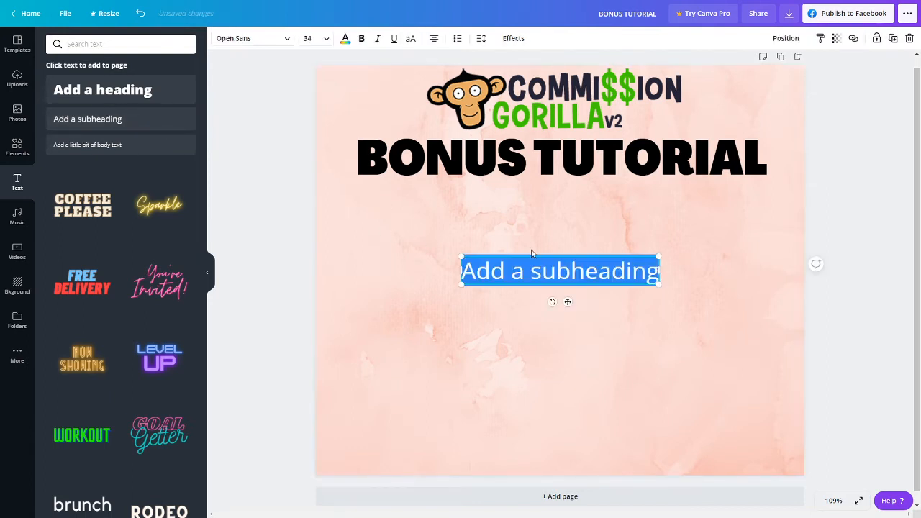
Step: Add a '10K CASE STUDY' subheading in Agrandir Tight Black just under the heading
text(10K)
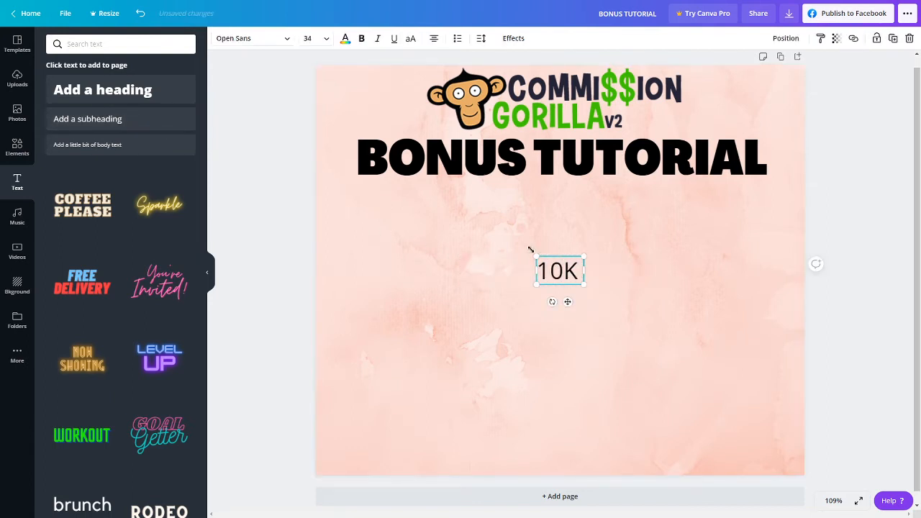
text(CASE STUDY)
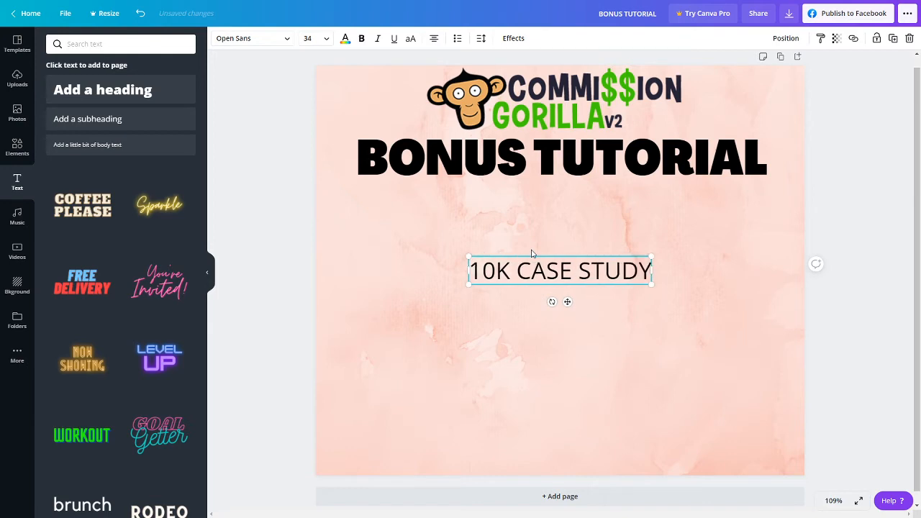
click(248, 37)
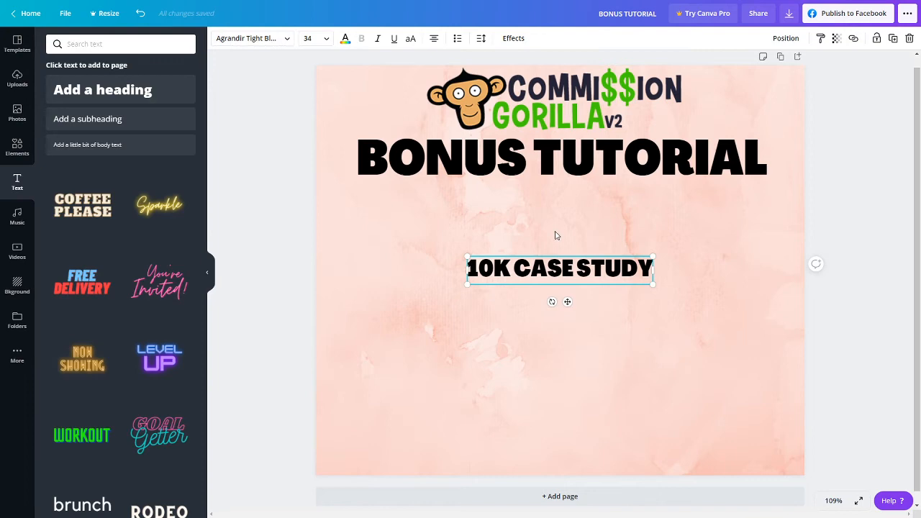
drag(560, 270, 560, 199)
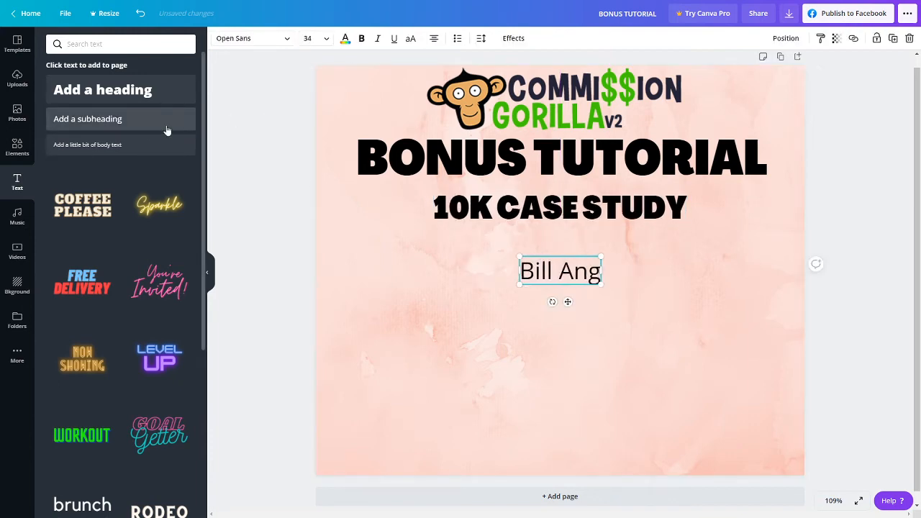
click(247, 37)
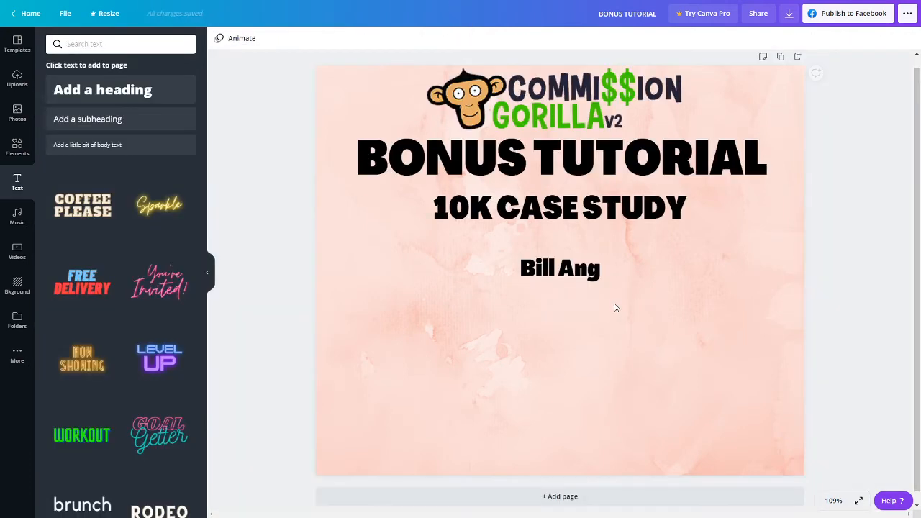
drag(560, 269, 766, 460)
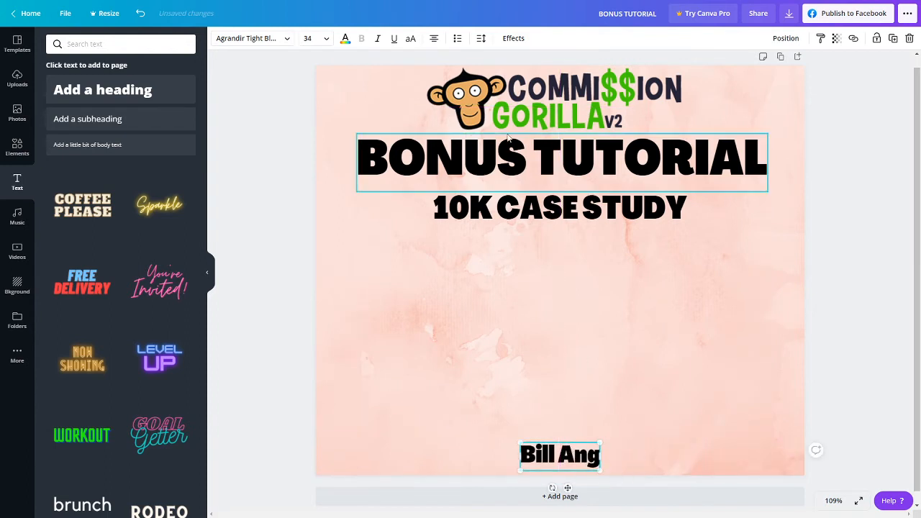
click(633, 360)
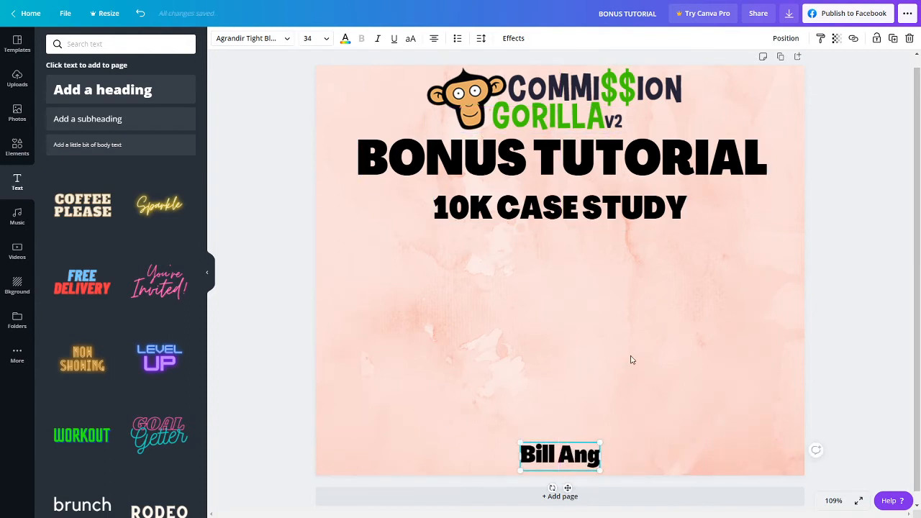
mouse_move(645, 262)
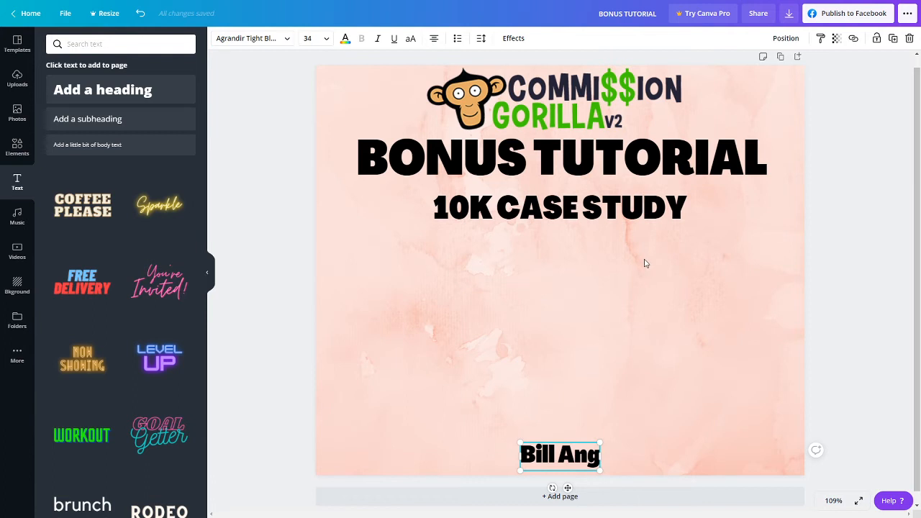
click(616, 426)
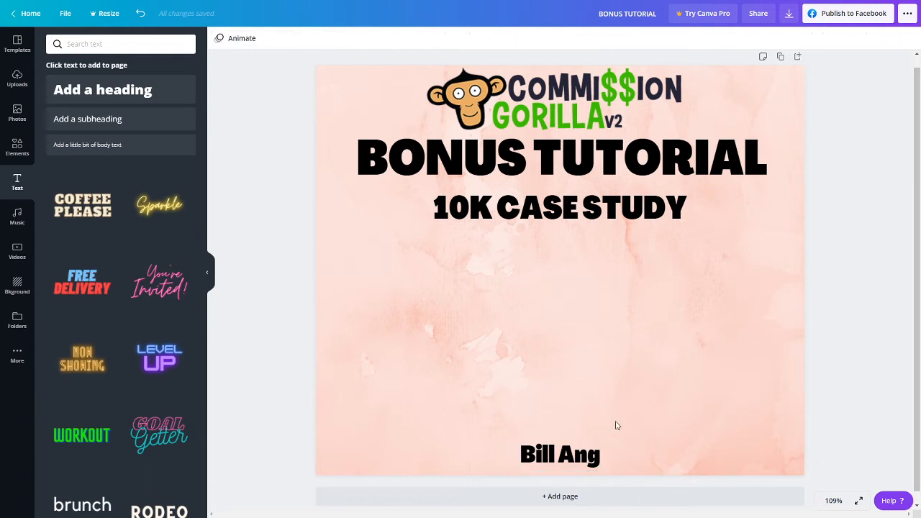
click(560, 455)
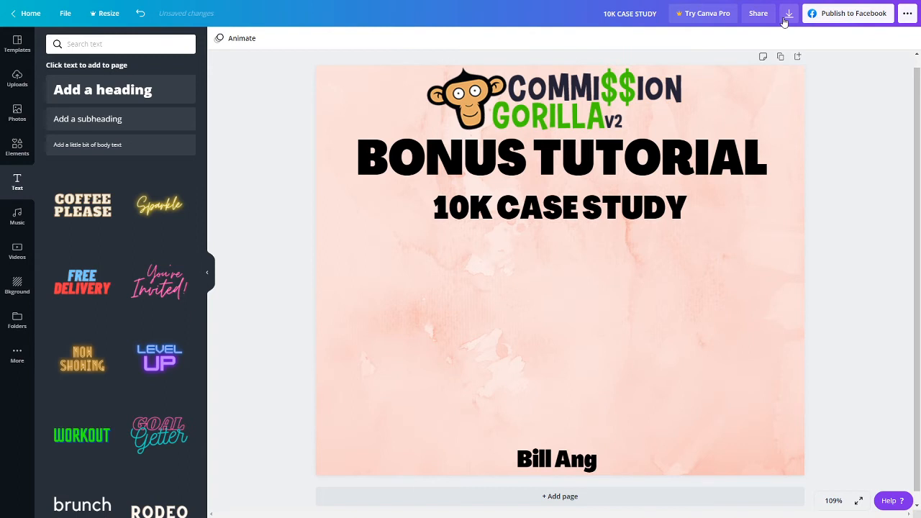
Step: Download the design as a JPG instead of PNG
click(789, 13)
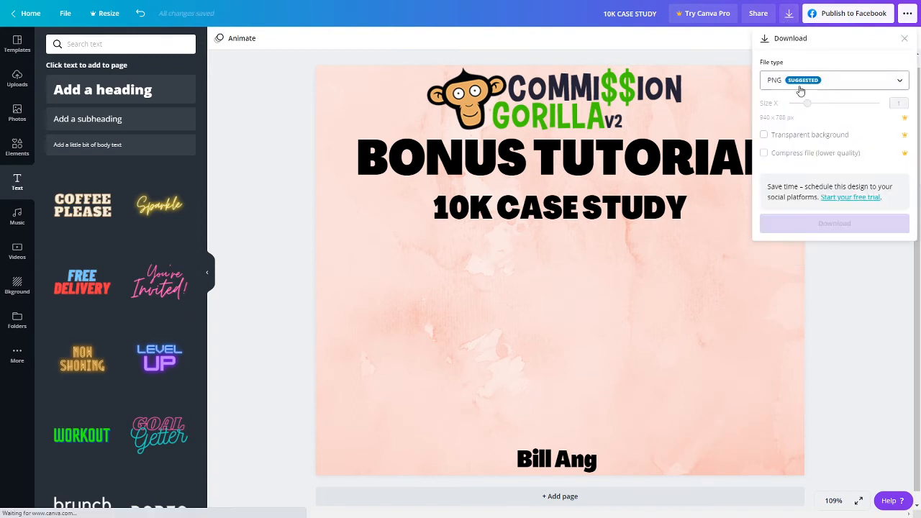
click(835, 81)
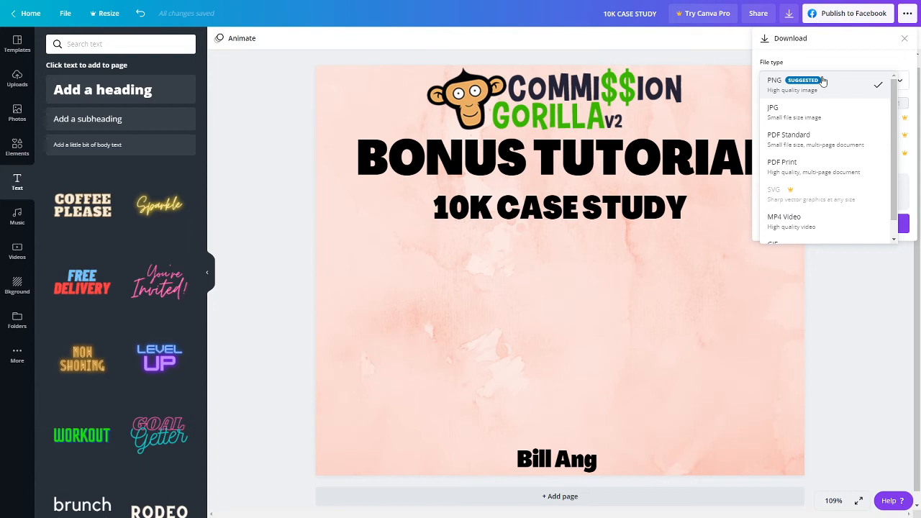
click(773, 106)
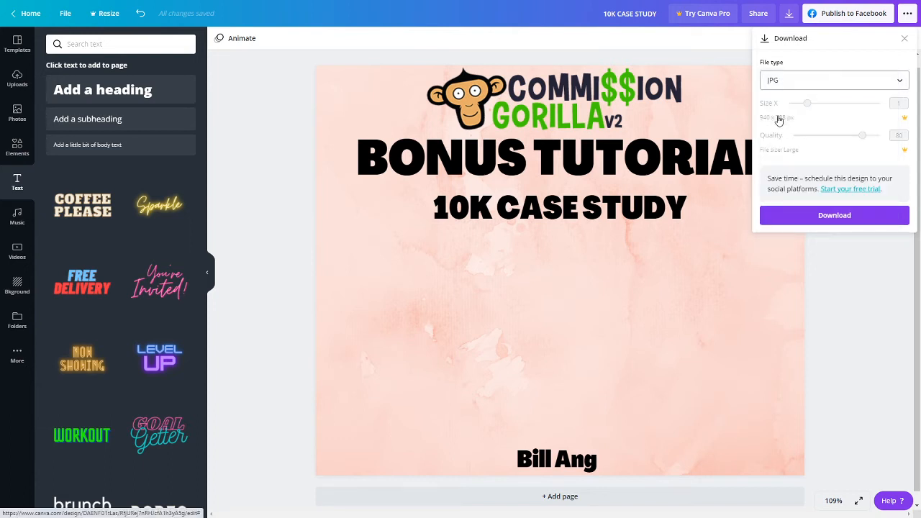
mouse_move(844, 269)
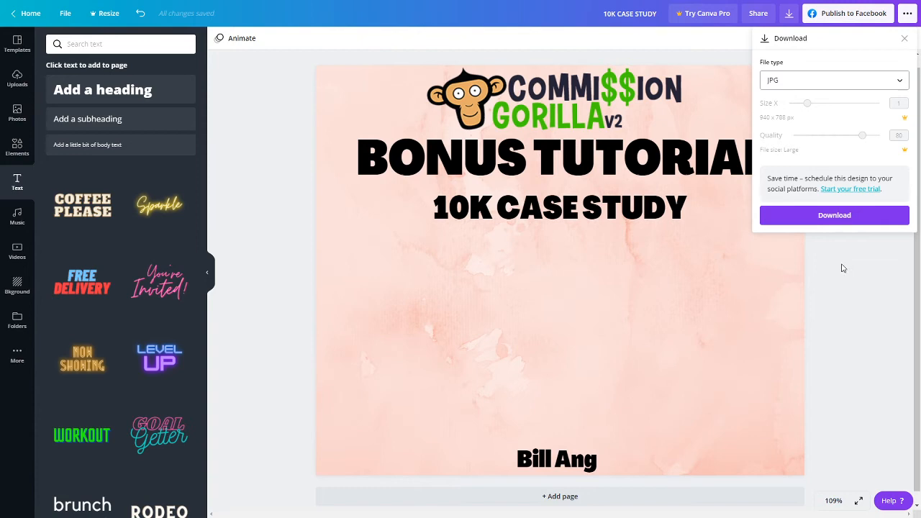
click(904, 38)
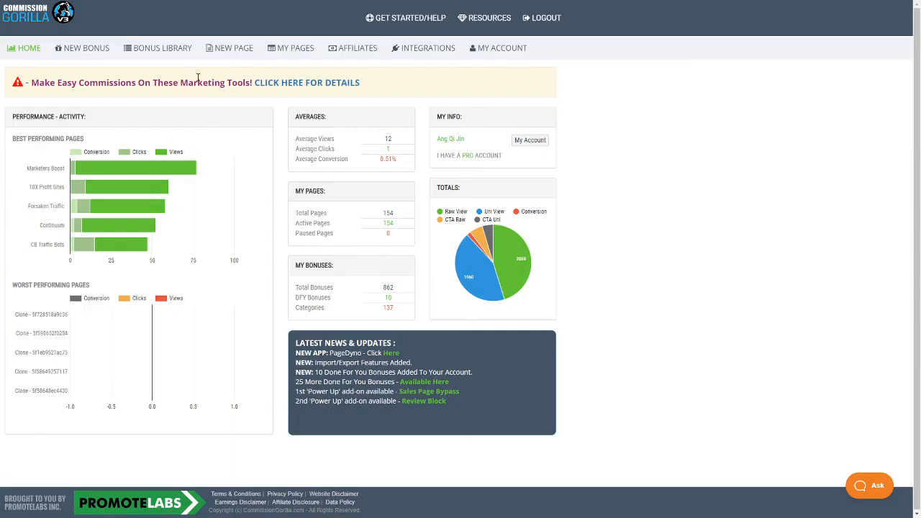
mouse_move(82, 49)
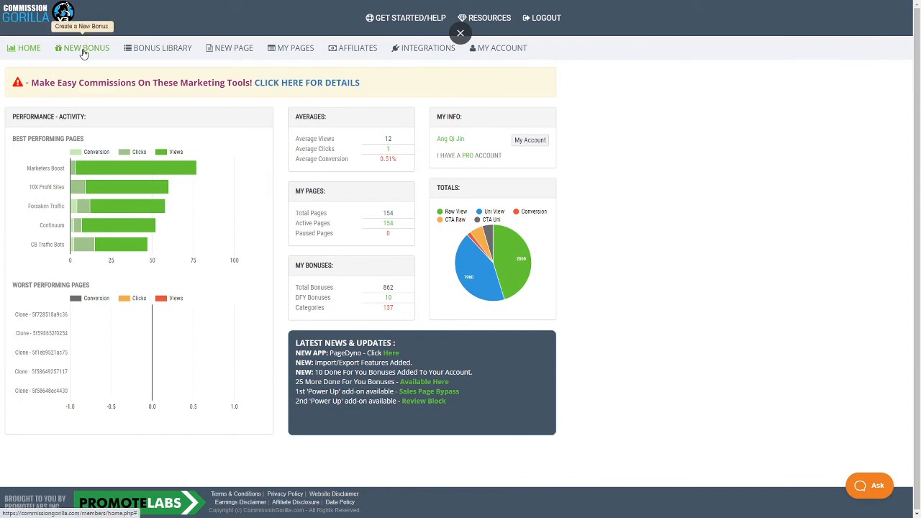
Step: Create a NEW BONUS and choose layout 2, Image/Graphic, for the block
click(80, 47)
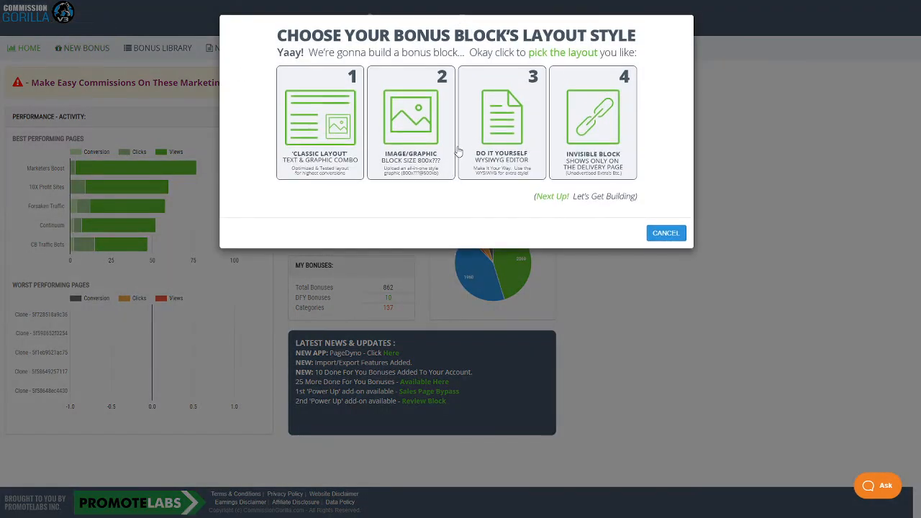
mouse_move(433, 120)
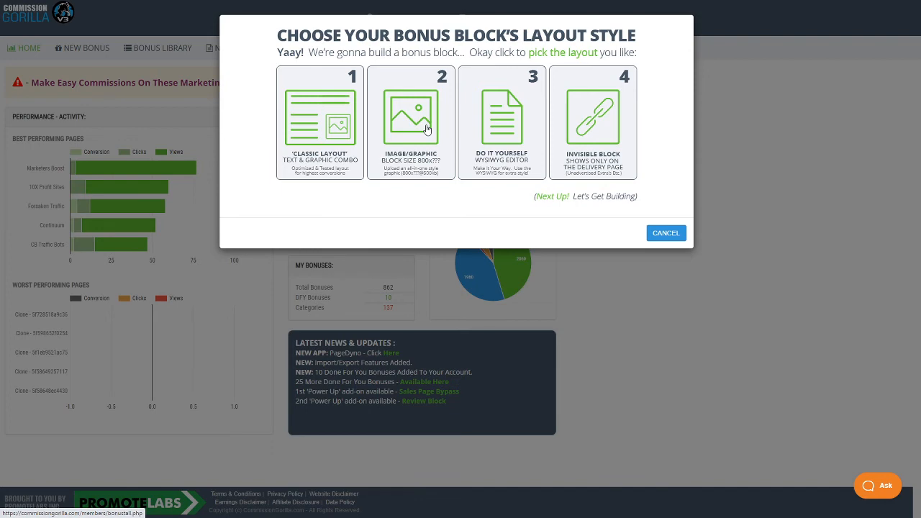
click(412, 123)
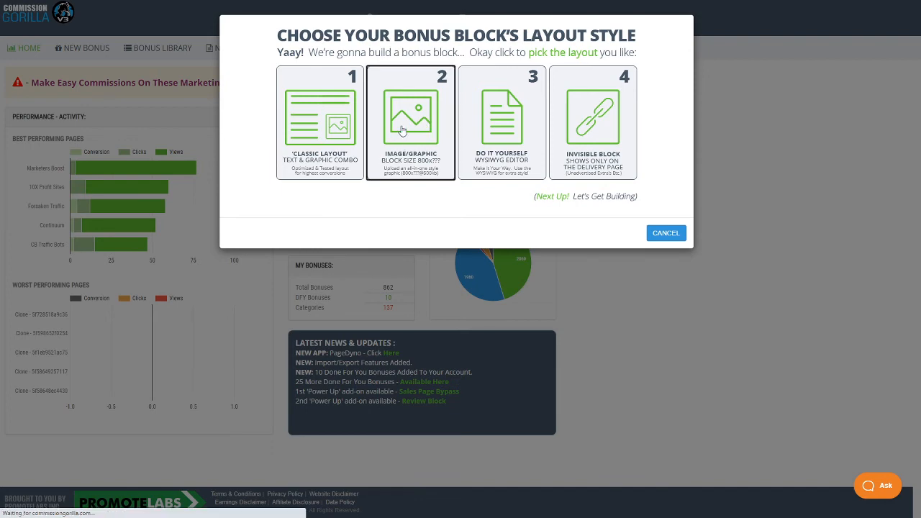
click(412, 121)
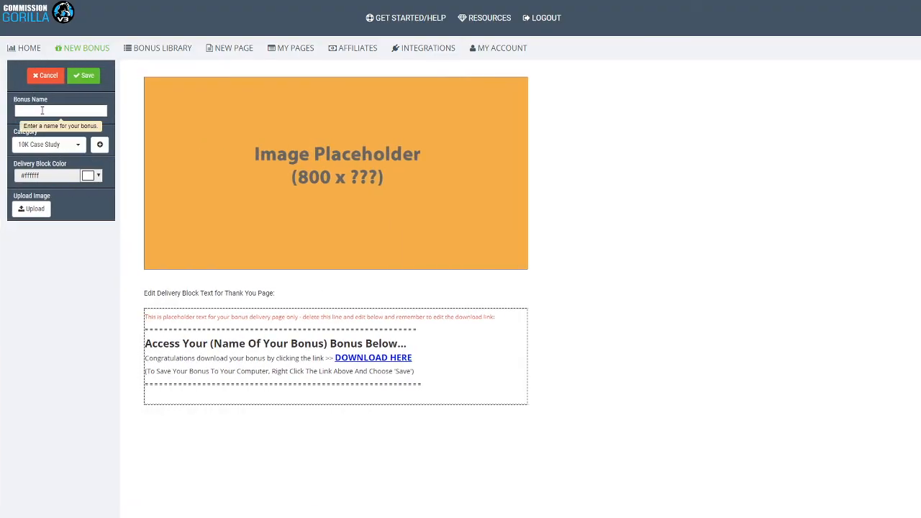
Step: Name the bonus '10K case study test' in the Bonus Name field
click(61, 109)
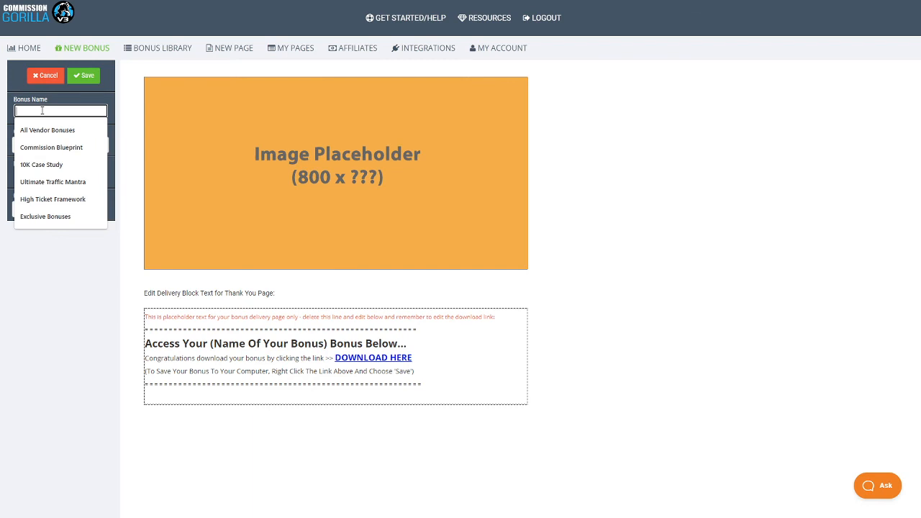
text(10K case study)
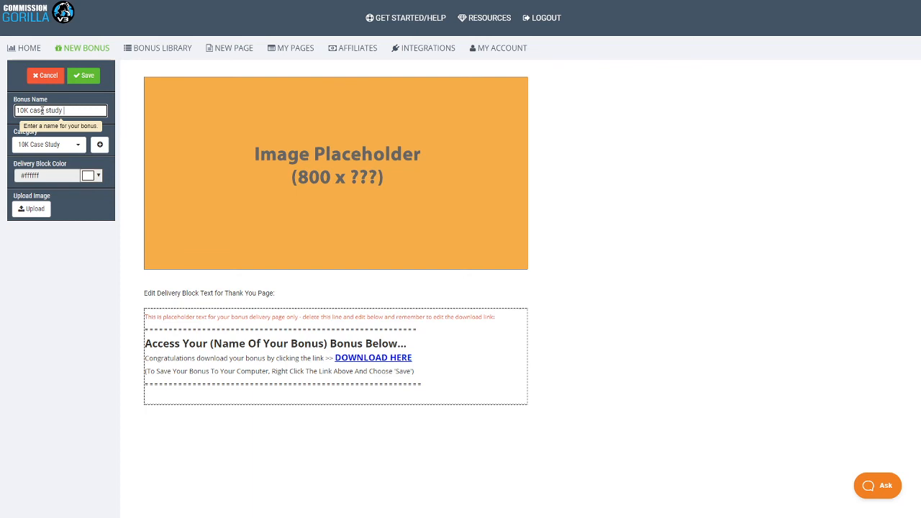
text(test)
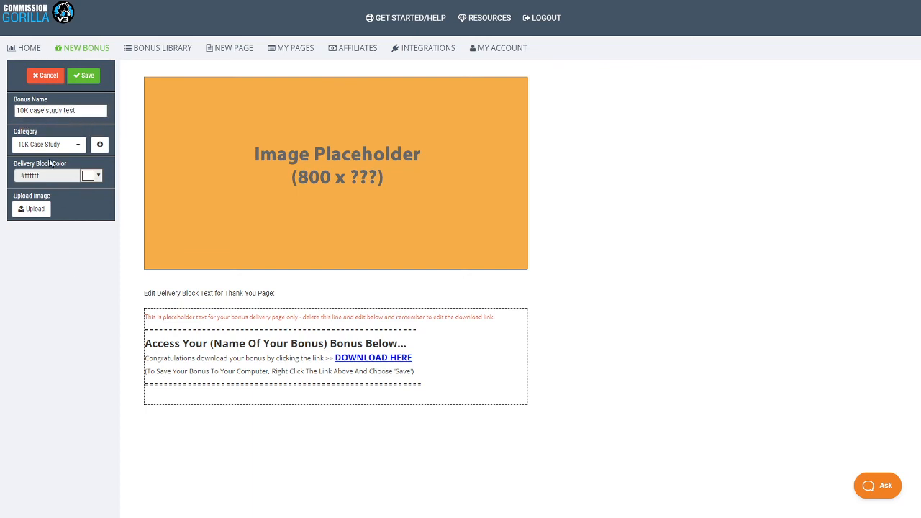
Step: Create a new category 'tesssttt' and assign it to the bonus
click(100, 144)
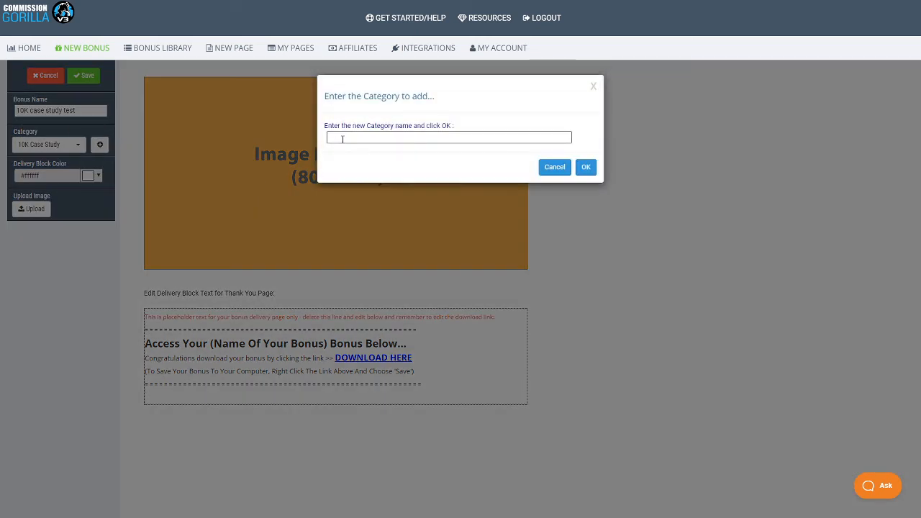
text(tesssttt)
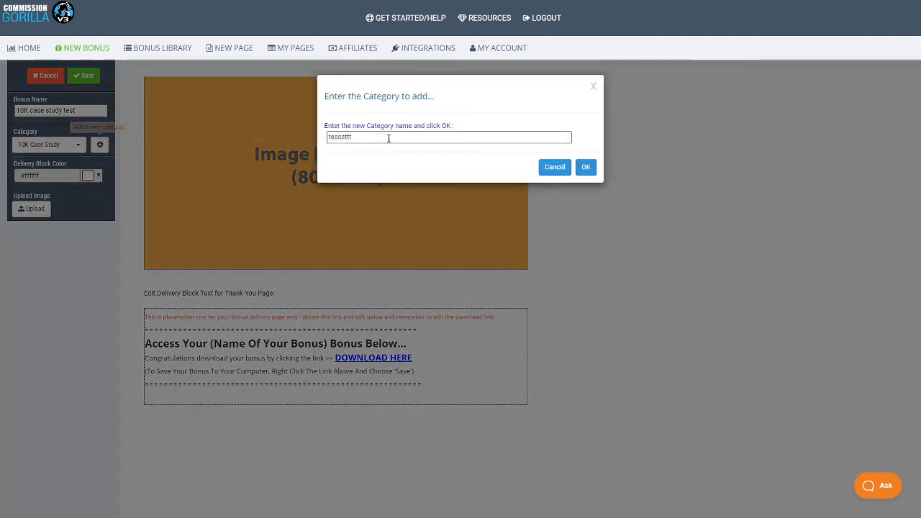
click(586, 167)
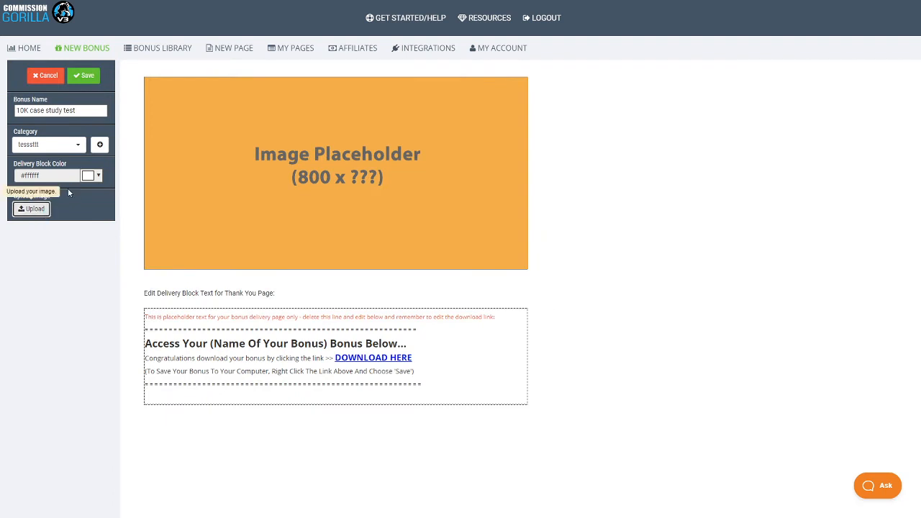
Step: Upload test.jpg from Downloads as the bonus block image
click(32, 209)
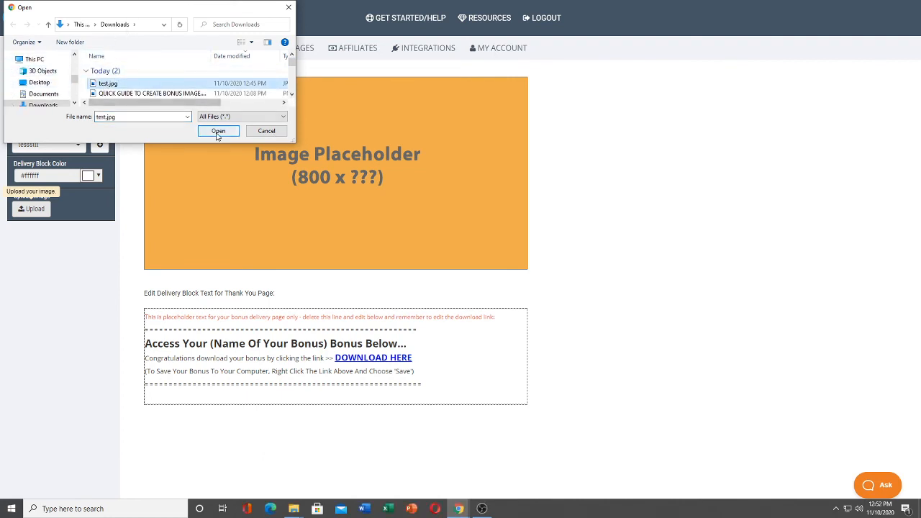
click(219, 129)
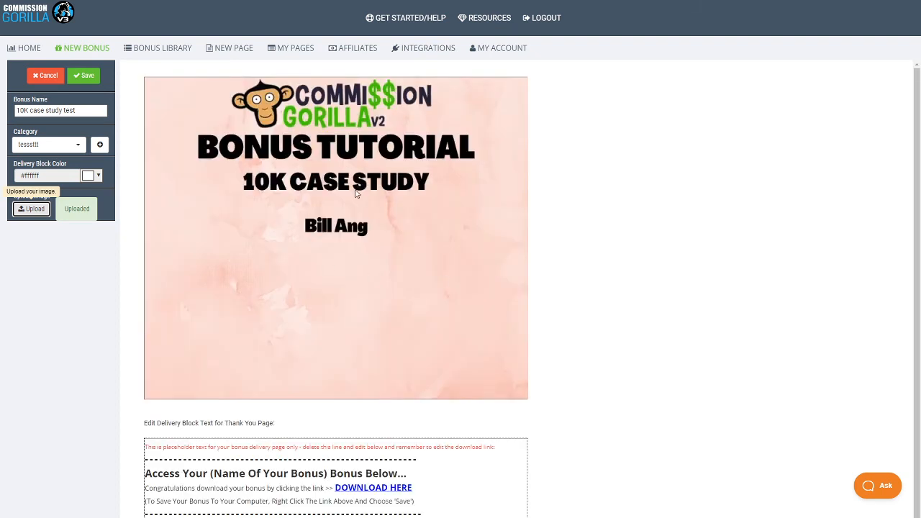
mouse_move(446, 242)
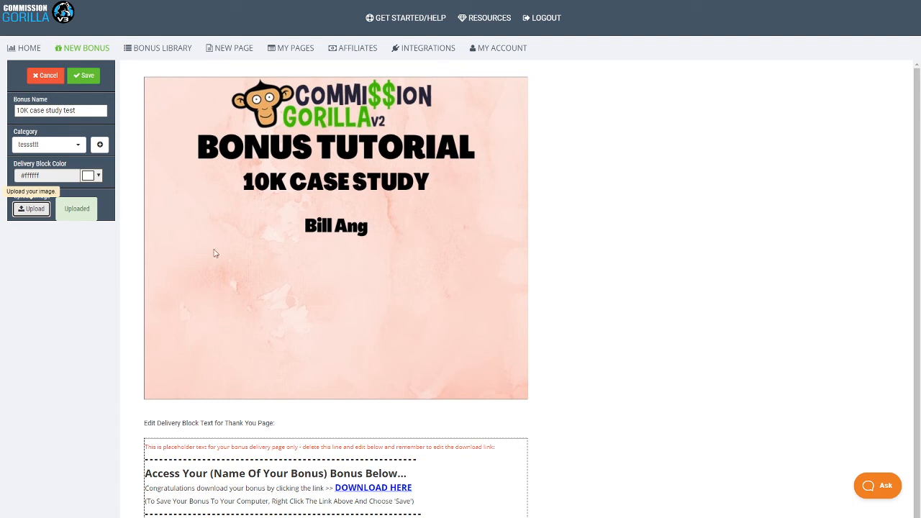
mouse_move(702, 254)
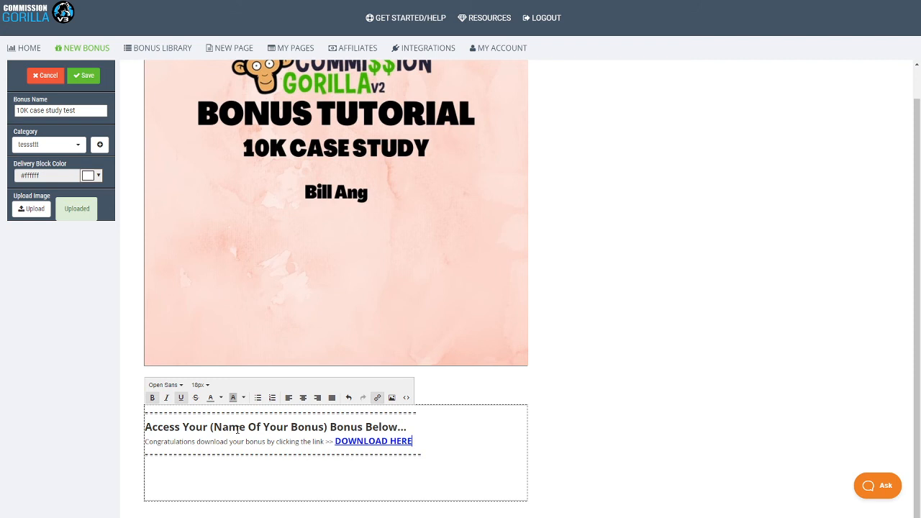
scroll(up, 3)
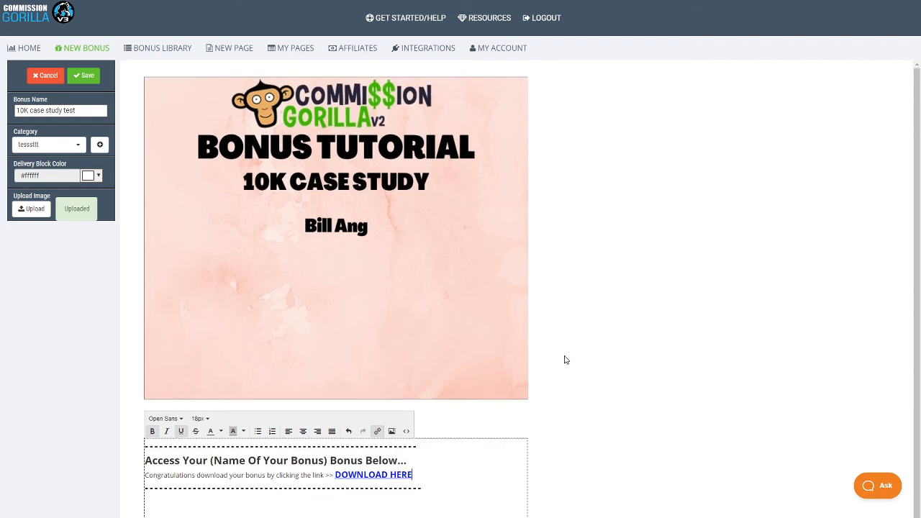
mouse_move(809, 337)
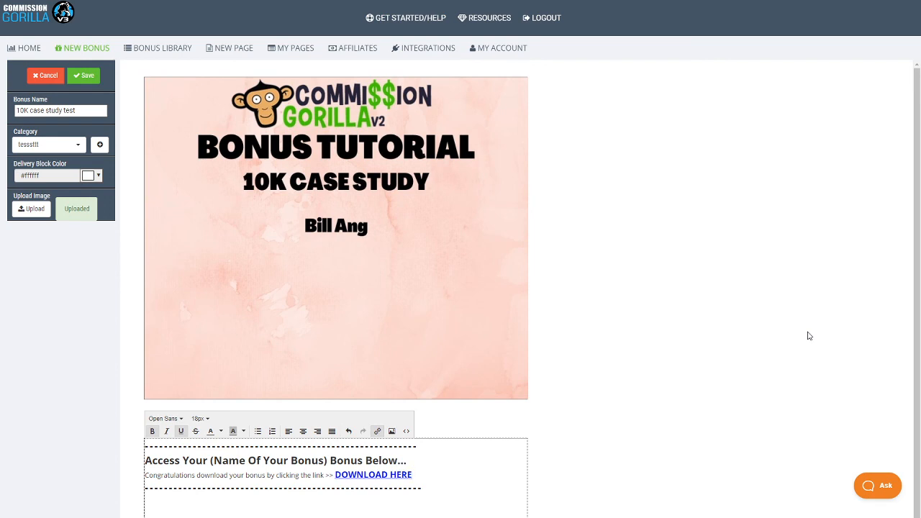
click(410, 475)
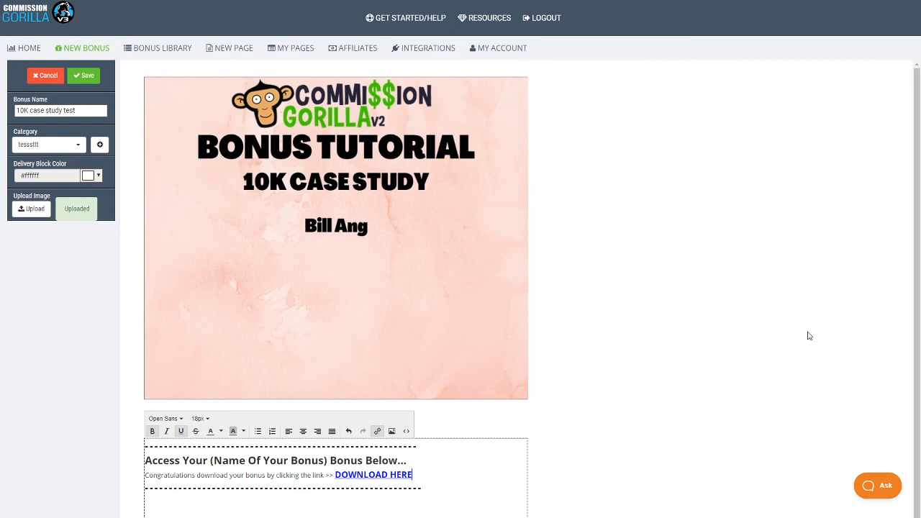